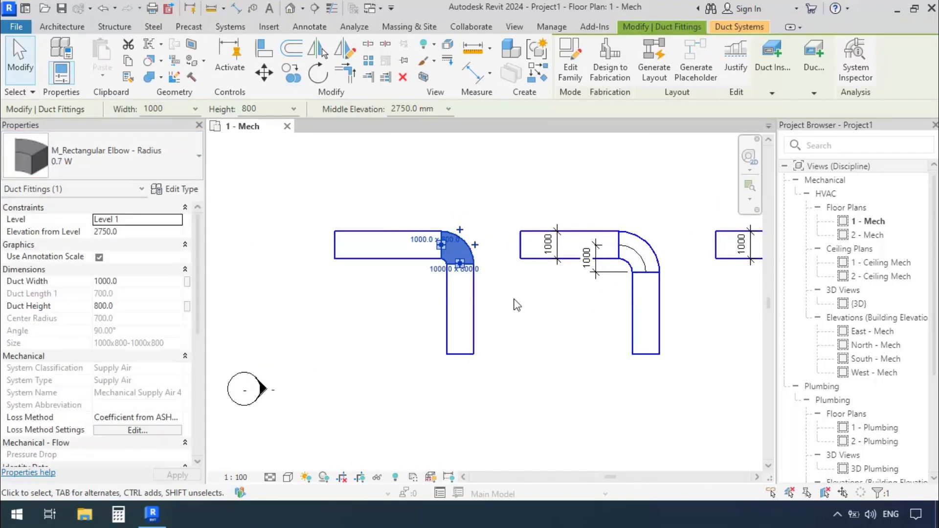
Step: Close the rectangular duct elbows project to return to the Revit Home screen
{"action": "left_click", "coordinate": [25, 8]}
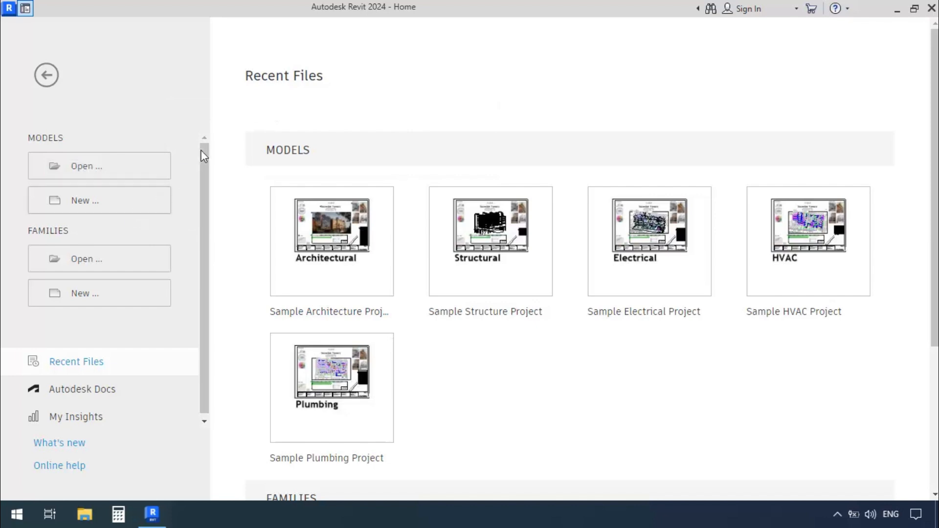
{"action": "mouse_move", "coordinate": [81, 217]}
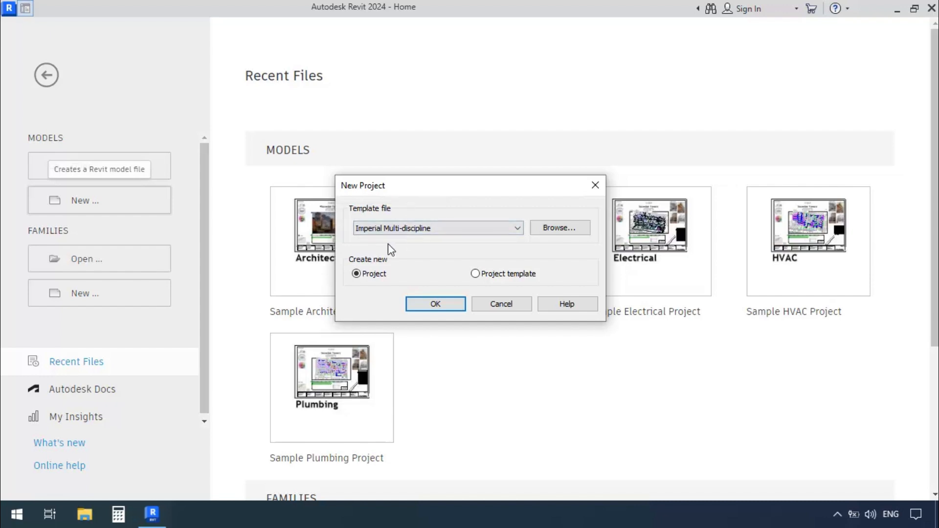
{"action": "mouse_move", "coordinate": [559, 229]}
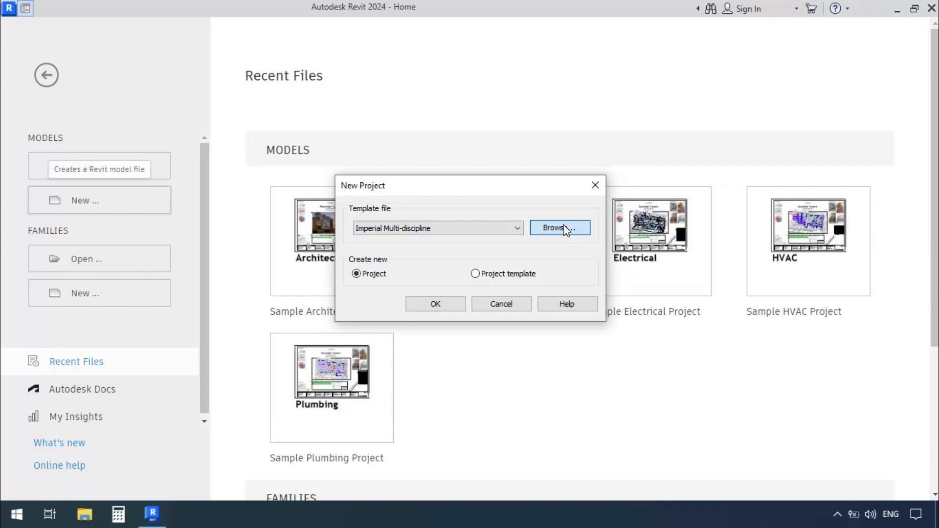
Step: Browse to the English templates folder and choose Mechanical-Default_Metric.rte as the template
{"action": "left_click", "coordinate": [559, 229]}
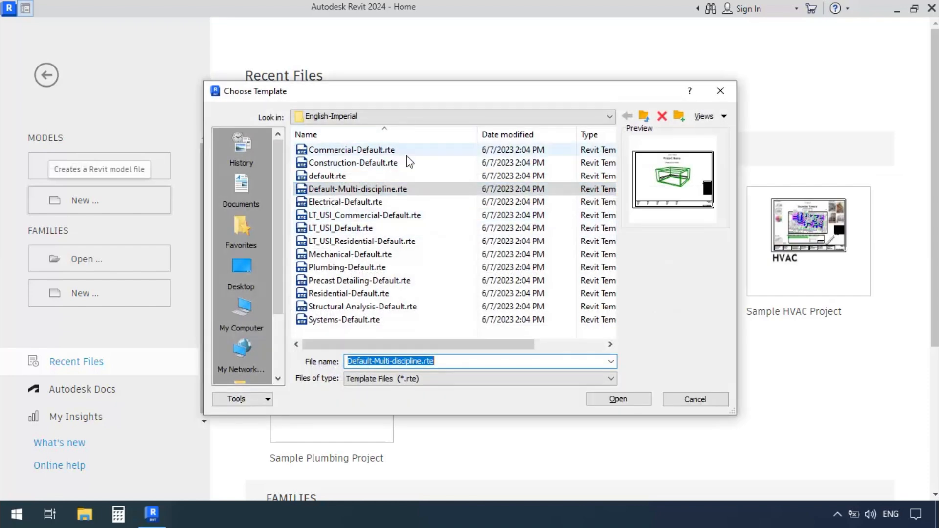
{"action": "left_click", "coordinate": [627, 117]}
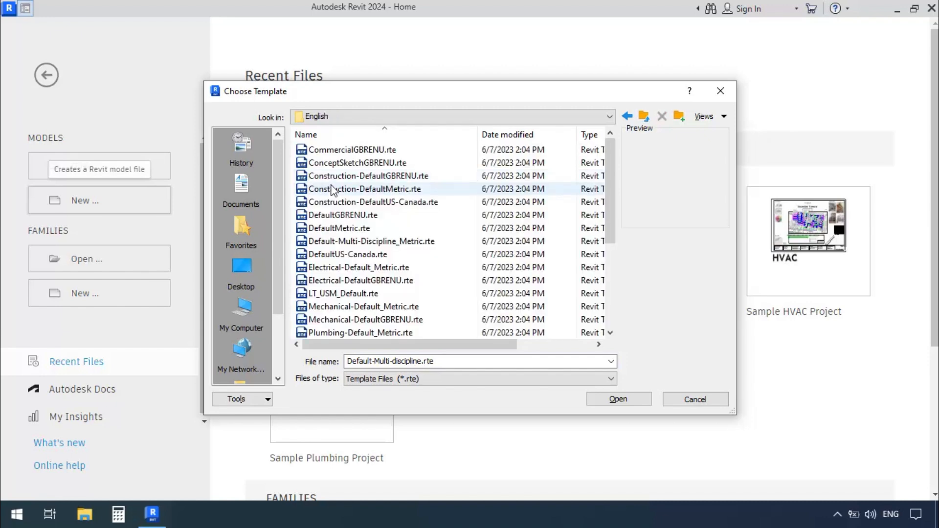
{"action": "left_click", "coordinate": [608, 117]}
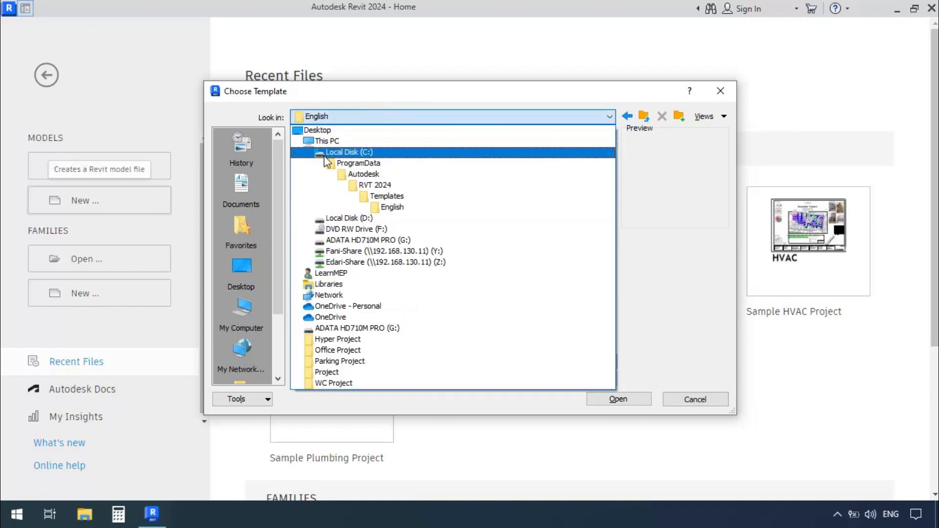
{"action": "left_click", "coordinate": [358, 163]}
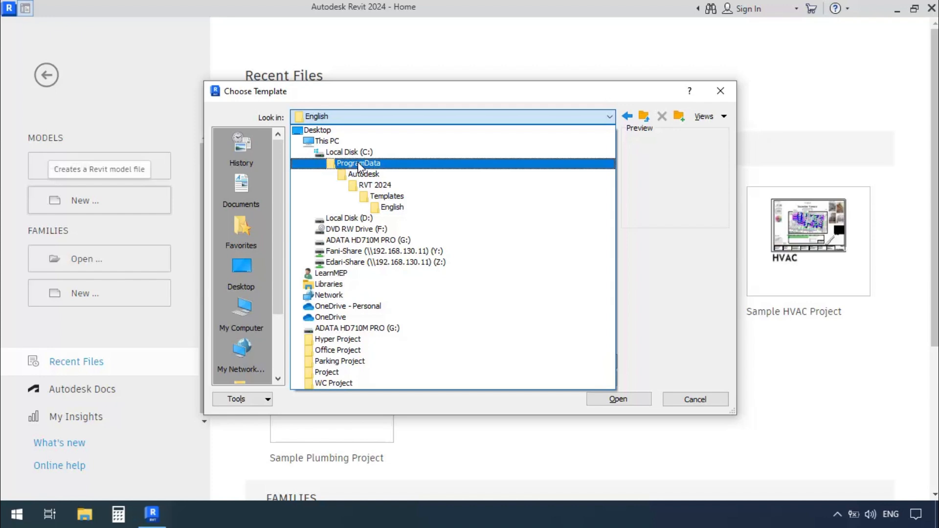
{"action": "left_click", "coordinate": [363, 174]}
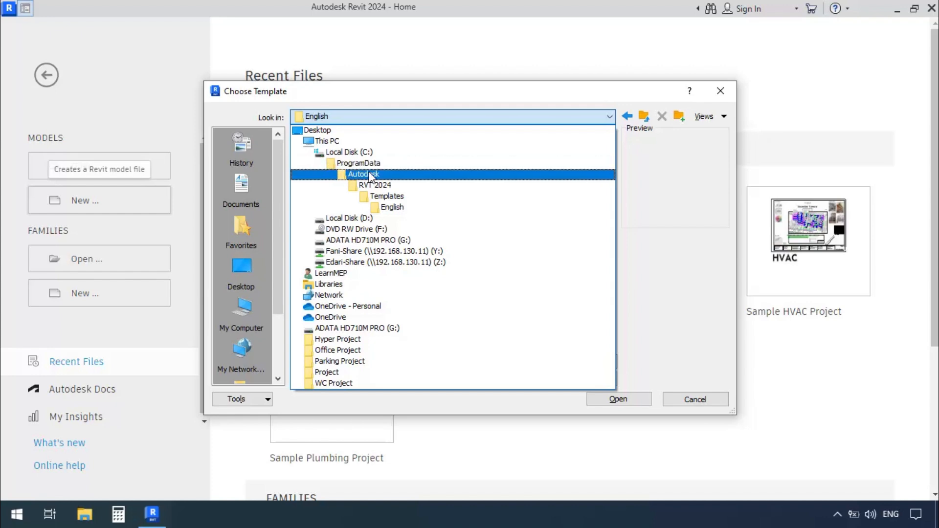
{"action": "left_click", "coordinate": [371, 185]}
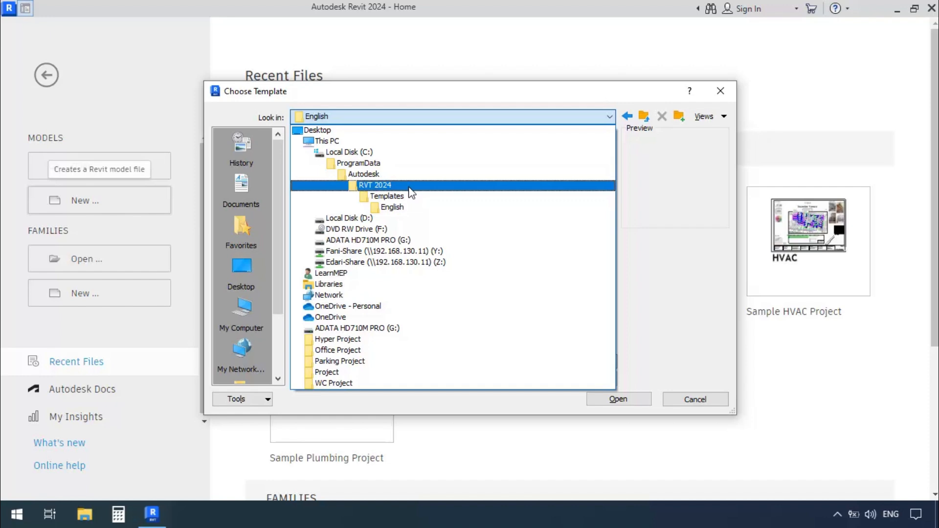
{"action": "left_click", "coordinate": [392, 207]}
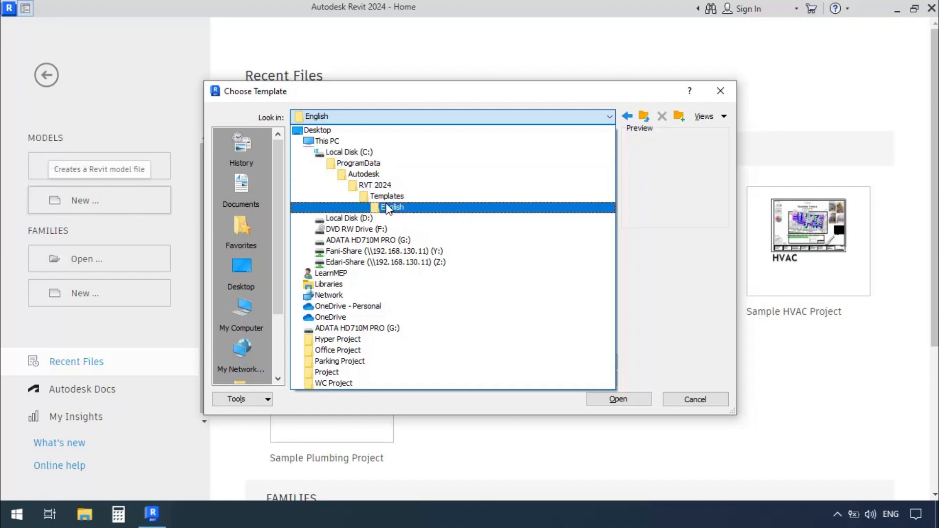
{"action": "double_click", "coordinate": [392, 206]}
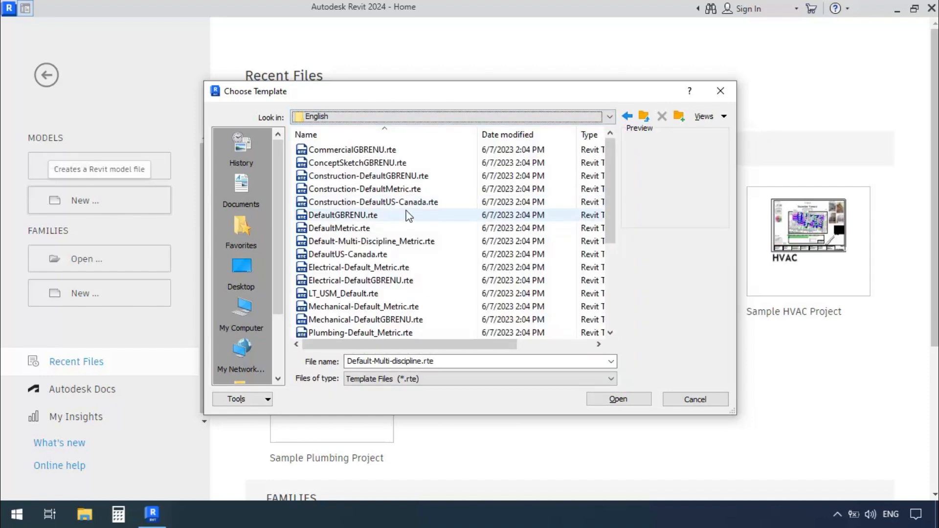
{"action": "mouse_move", "coordinate": [358, 270]}
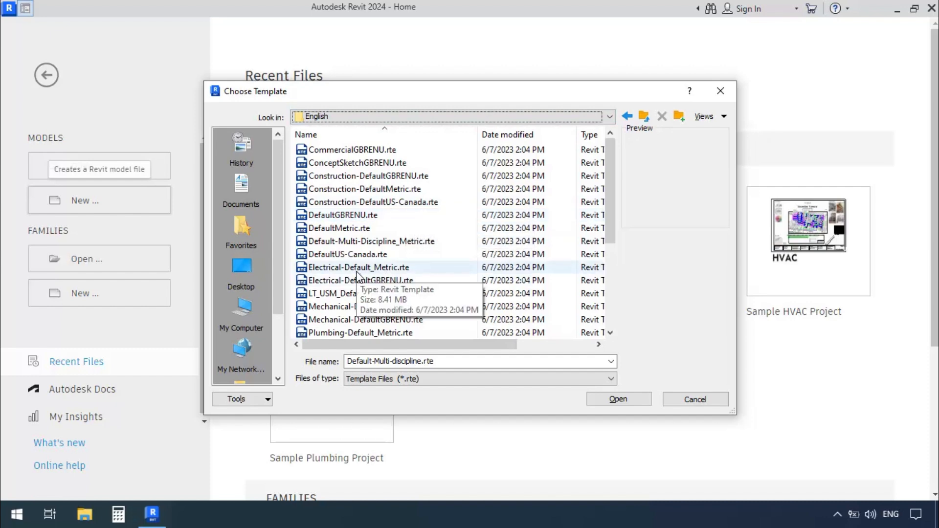
{"action": "left_click", "coordinate": [362, 306]}
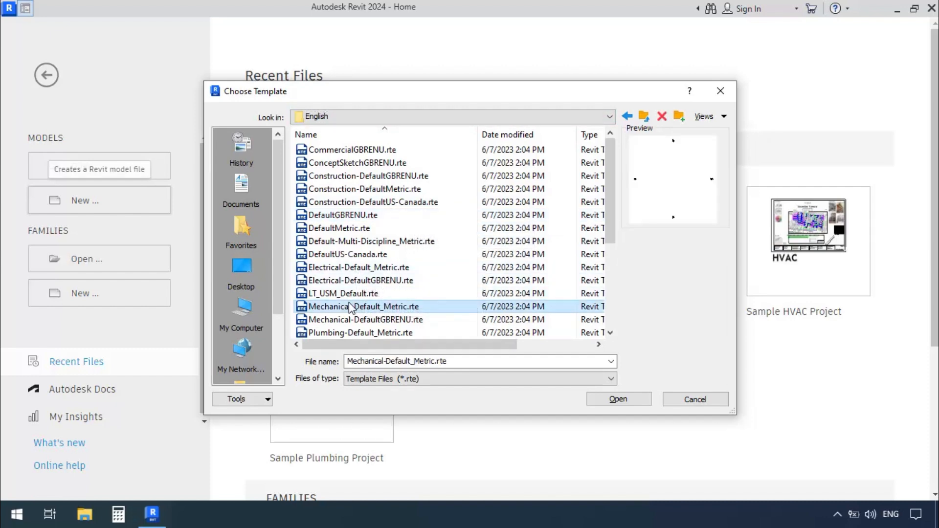
{"action": "left_click", "coordinate": [617, 400]}
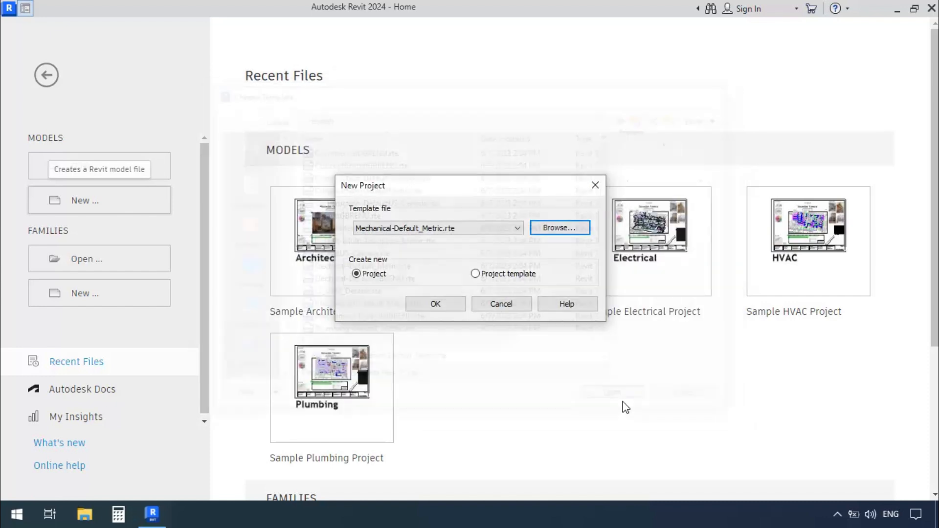
{"action": "mouse_move", "coordinate": [384, 284]}
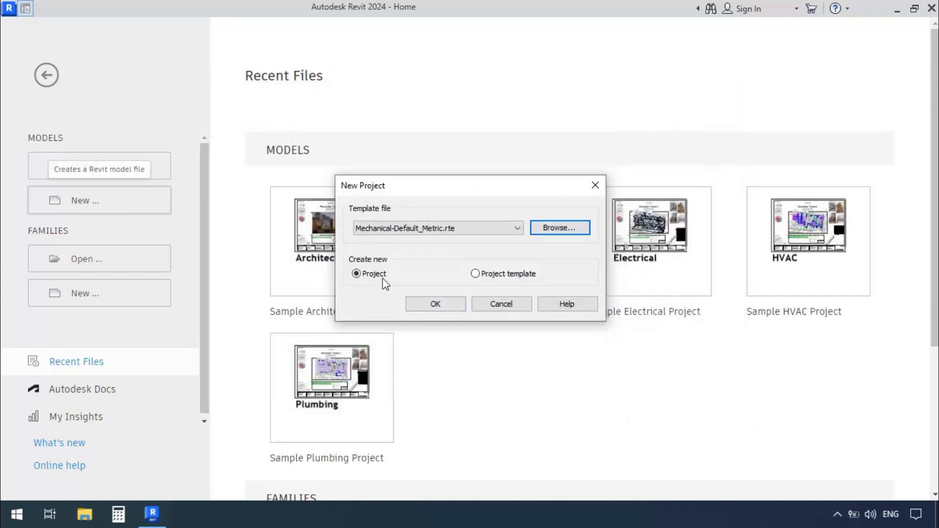
{"action": "mouse_move", "coordinate": [435, 305]}
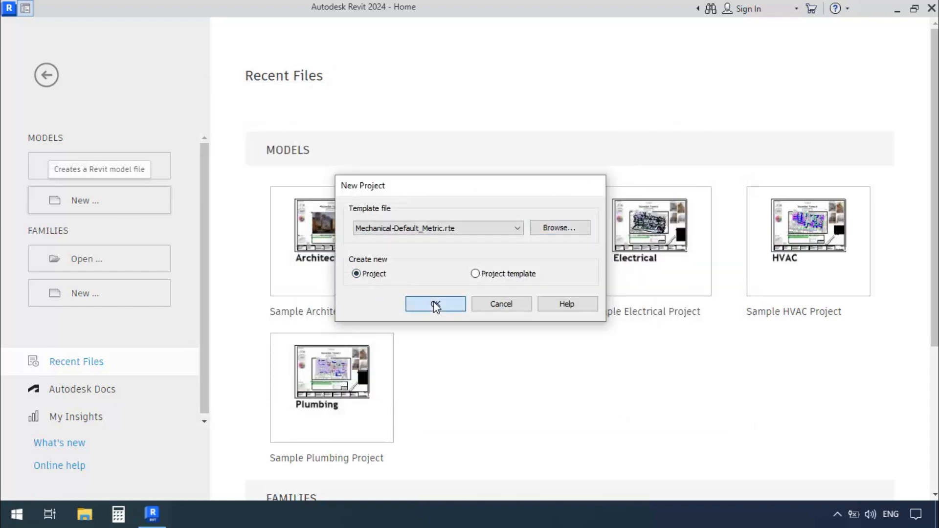
Step: Create the metric mechanical project and start the Duct tool from Systems
{"action": "left_click", "coordinate": [435, 304]}
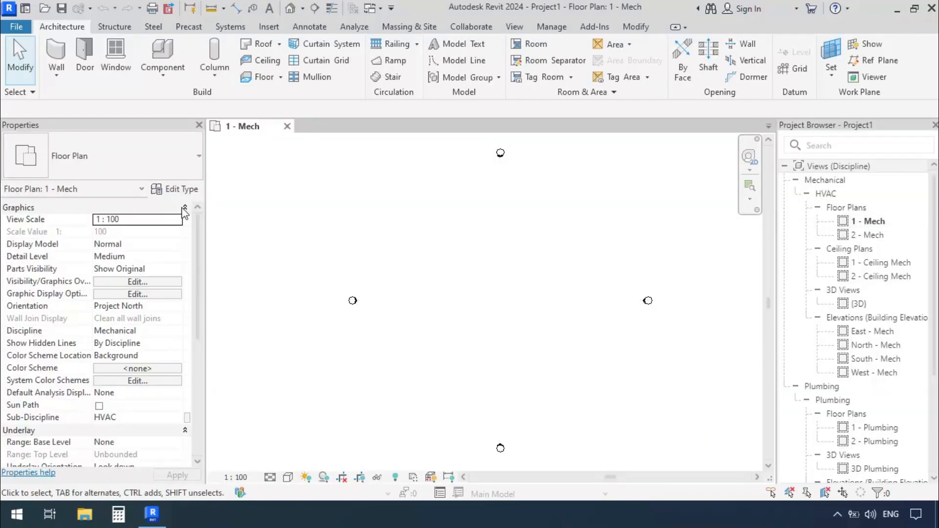
{"action": "left_click", "coordinate": [230, 27]}
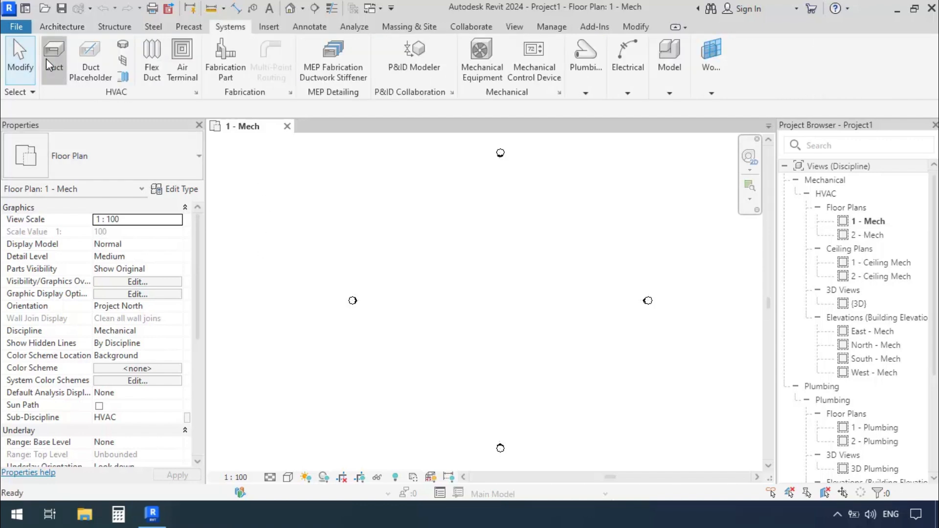
{"action": "left_click", "coordinate": [53, 57]}
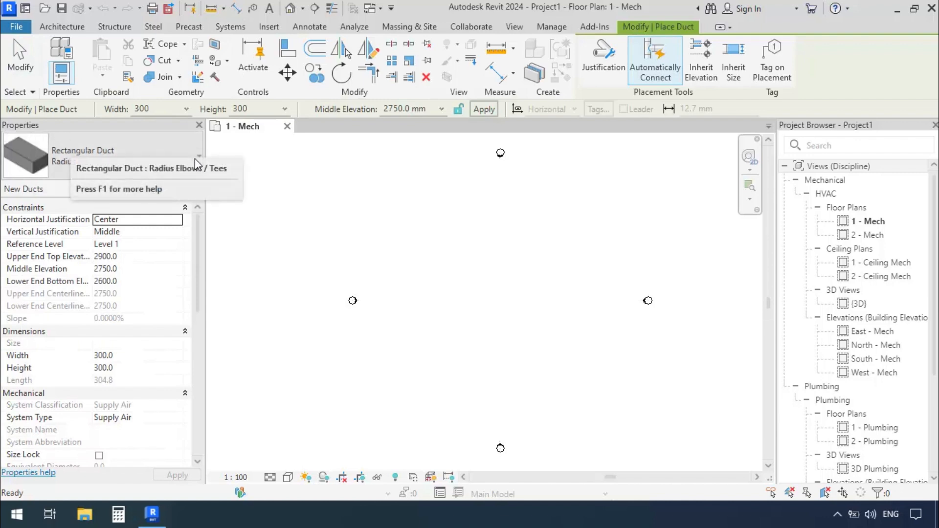
Step: Choose Rectangular Duct: Radius Elbows / Taps in the Type Selector
{"action": "left_click", "coordinate": [198, 165]}
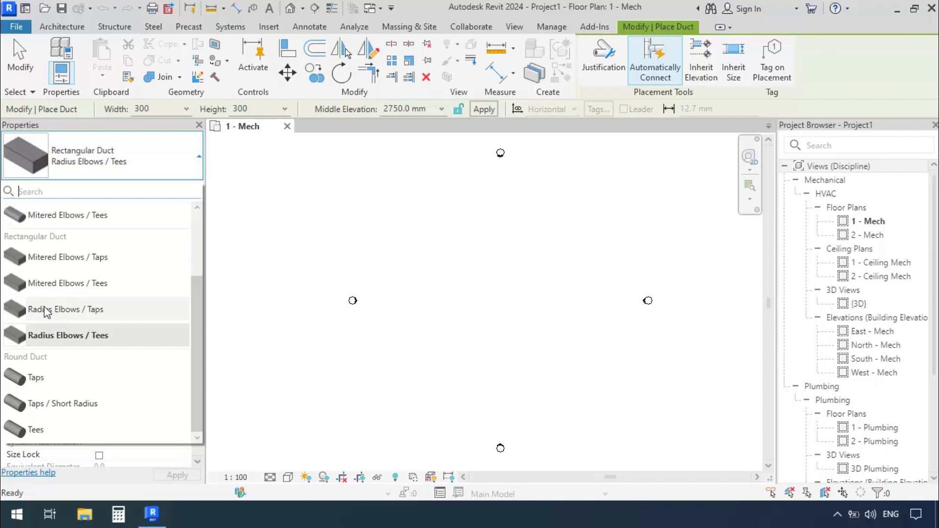
{"action": "mouse_move", "coordinate": [27, 207]}
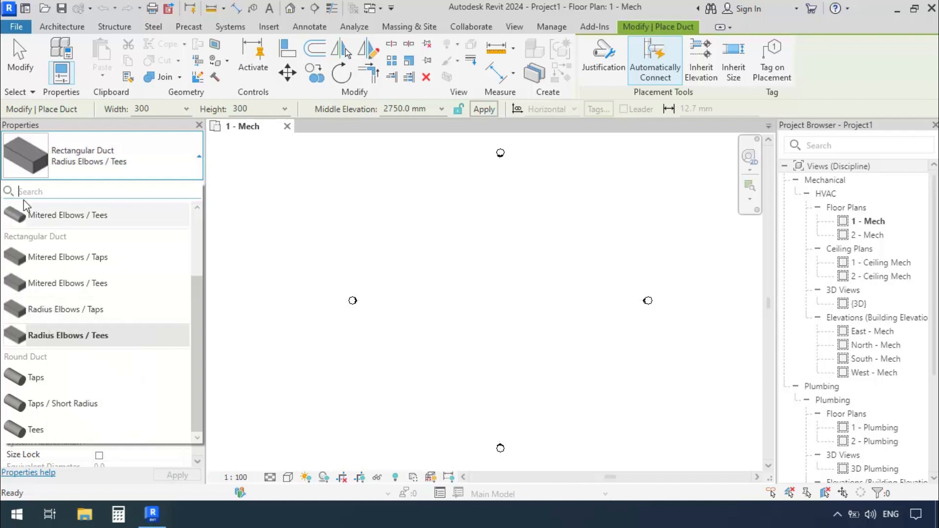
{"action": "mouse_move", "coordinate": [32, 245]}
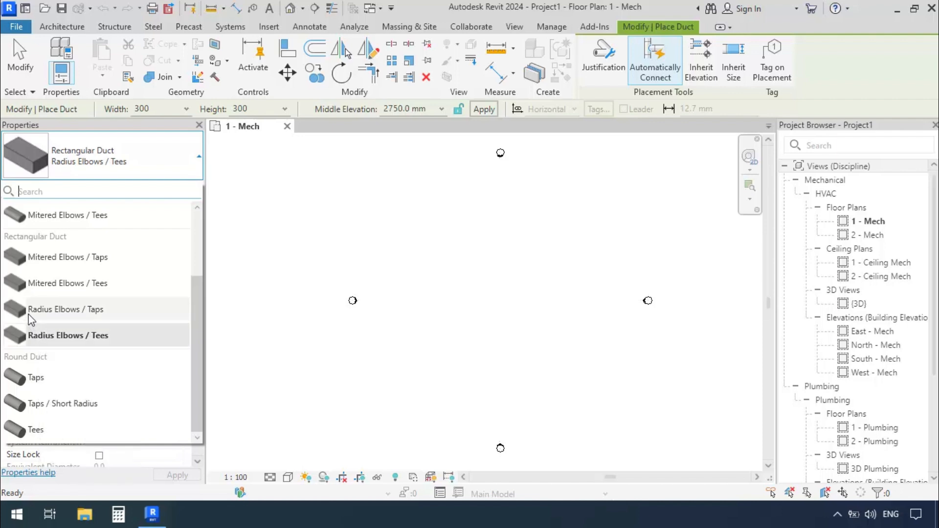
{"action": "mouse_move", "coordinate": [65, 309]}
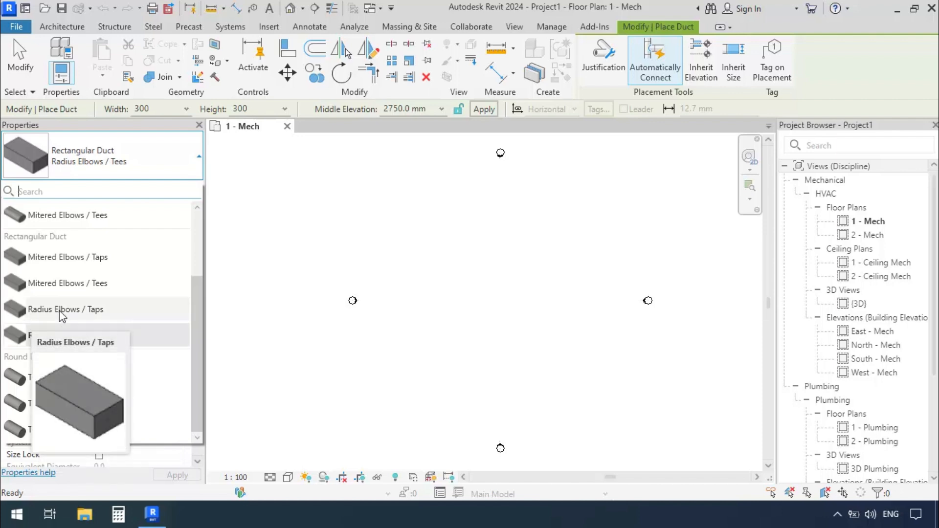
{"action": "left_click", "coordinate": [65, 309]}
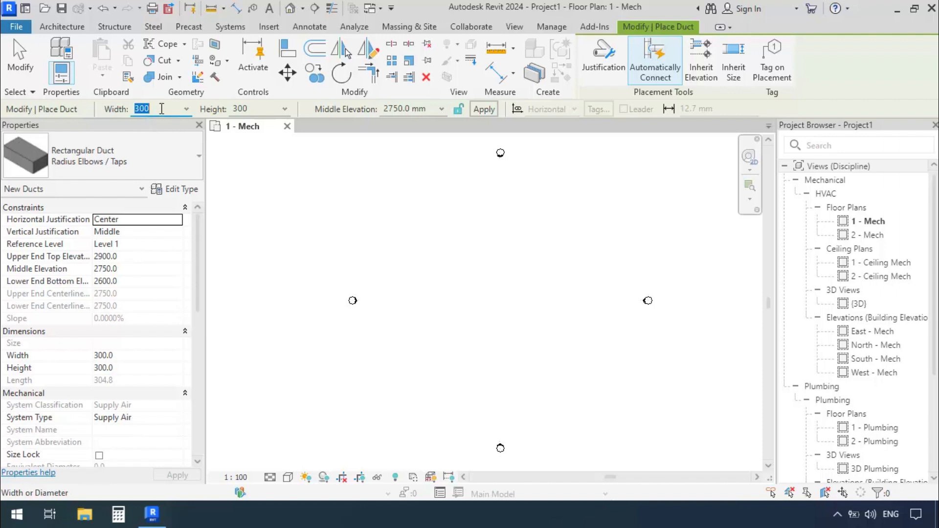
Step: Enter duct width 1000 and height 800 in the Options Bar
{"action": "type", "text": "10"}
{"action": "left_click", "coordinate": [260, 109]}
{"action": "type", "text": "8"}
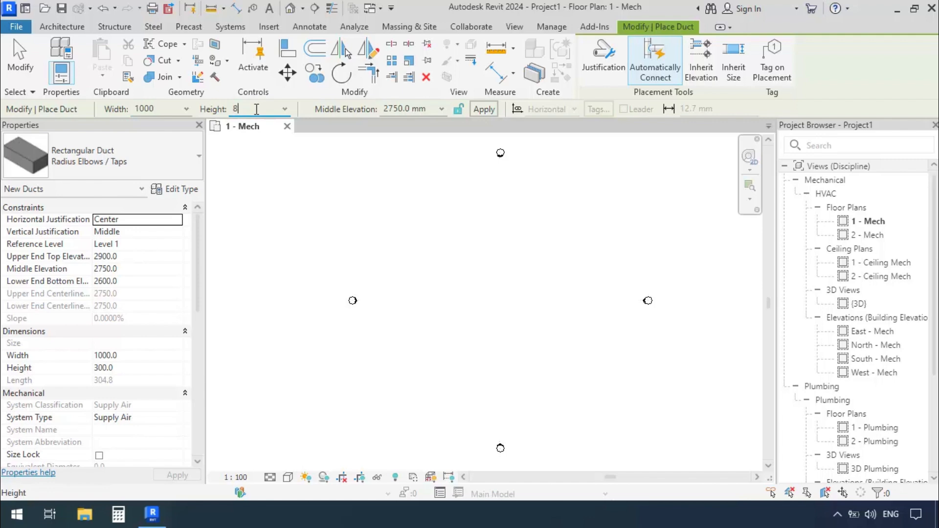
{"action": "type", "text": "00"}
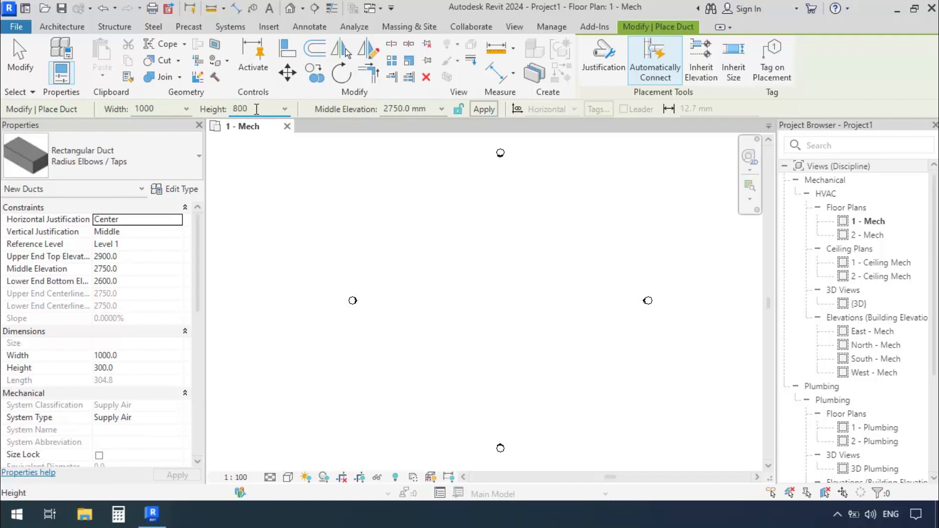
{"action": "key", "text": "Return"}
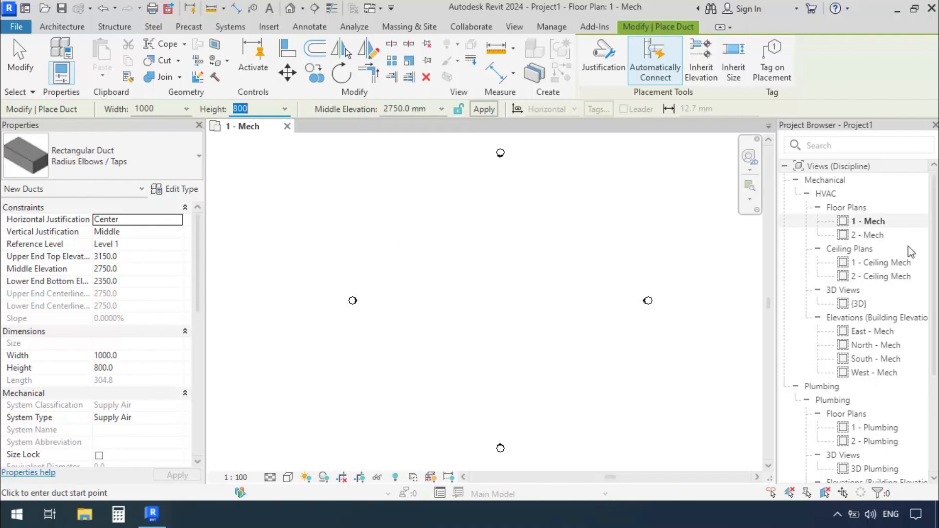
{"action": "mouse_move", "coordinate": [422, 300]}
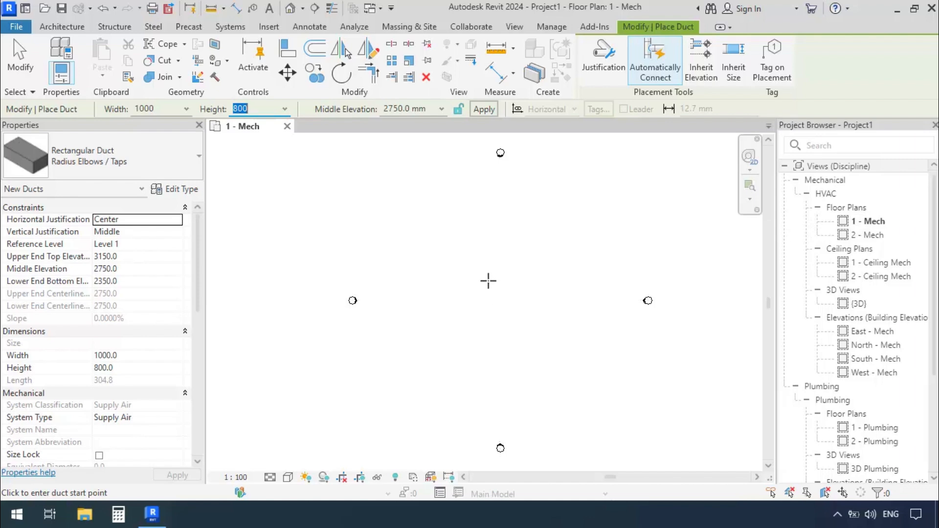
{"action": "mouse_move", "coordinate": [329, 256]}
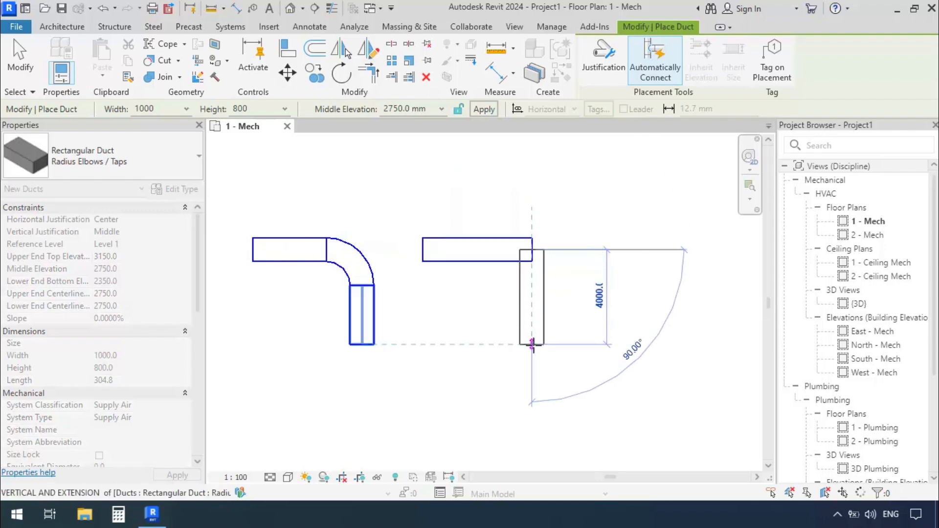
Step: Finish the third duct's downward leg through a radius elbow and stop placing ducts
{"action": "left_click", "coordinate": [533, 345]}
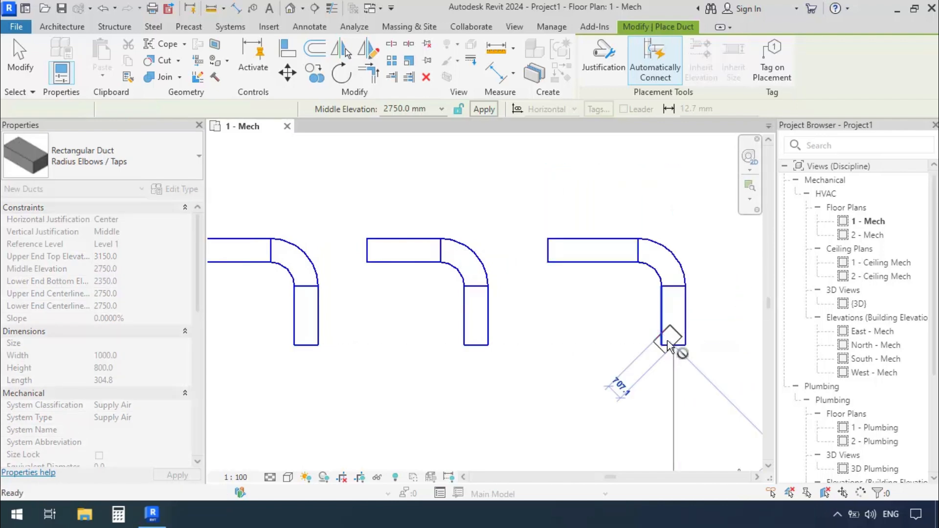
{"action": "key", "text": "Escape"}
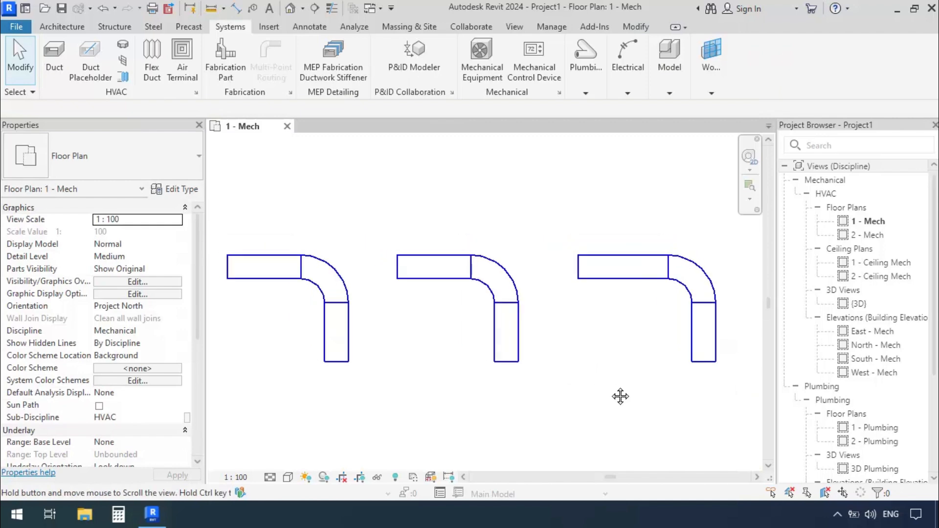
Step: Select the first elbow, identified as Radius 1.5 W, and open its type list
{"action": "left_click", "coordinate": [317, 276]}
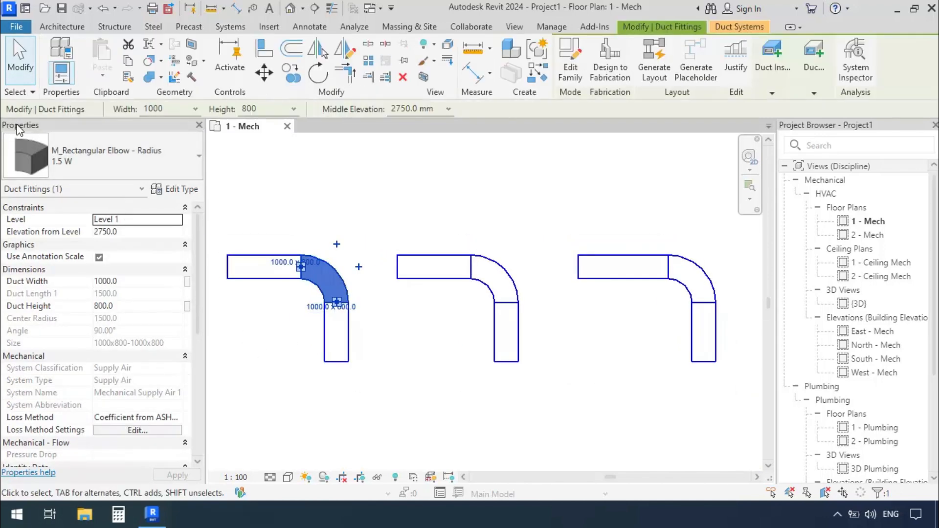
{"action": "mouse_move", "coordinate": [99, 157]}
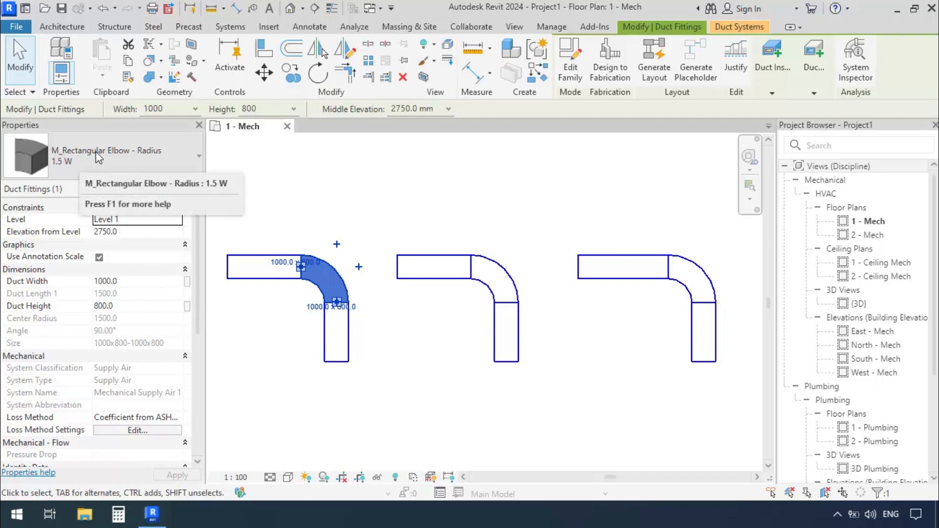
{"action": "mouse_move", "coordinate": [150, 161]}
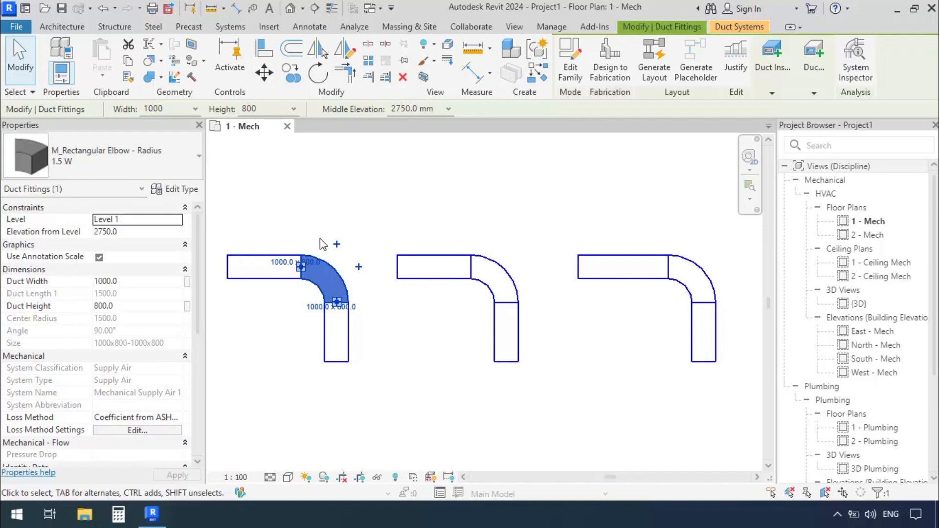
{"action": "mouse_move", "coordinate": [332, 294]}
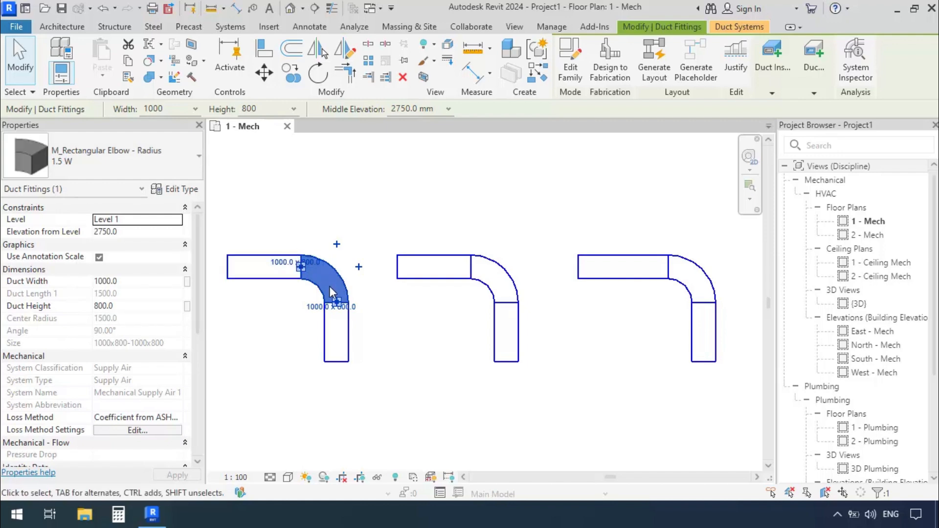
{"action": "mouse_move", "coordinate": [152, 152]}
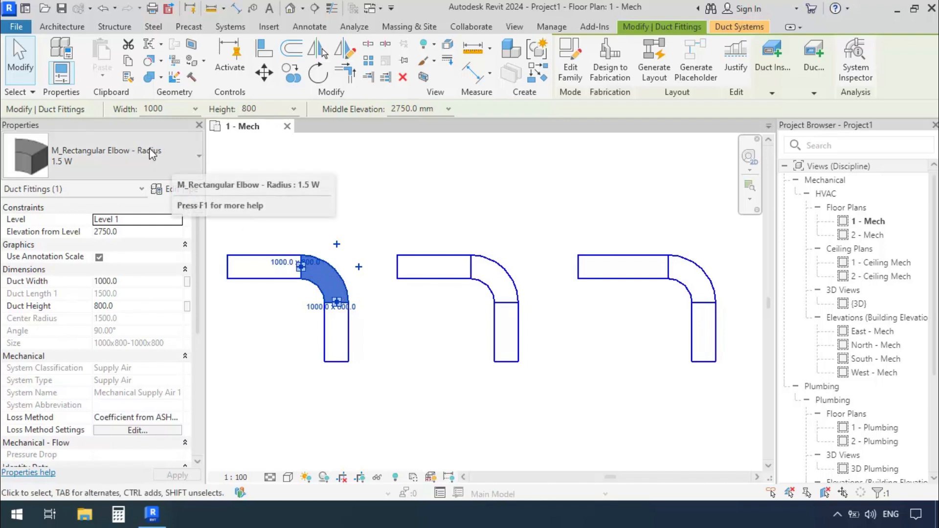
{"action": "mouse_move", "coordinate": [69, 159]}
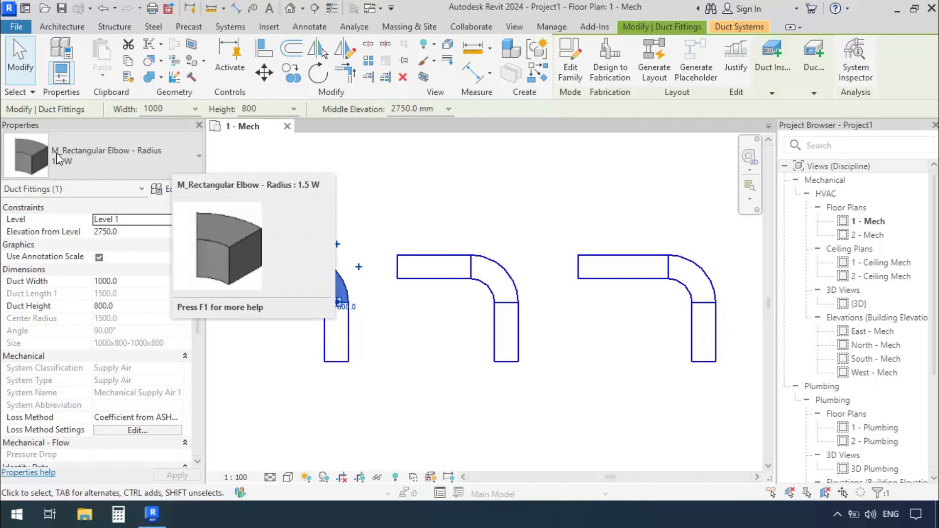
{"action": "left_click", "coordinate": [194, 155]}
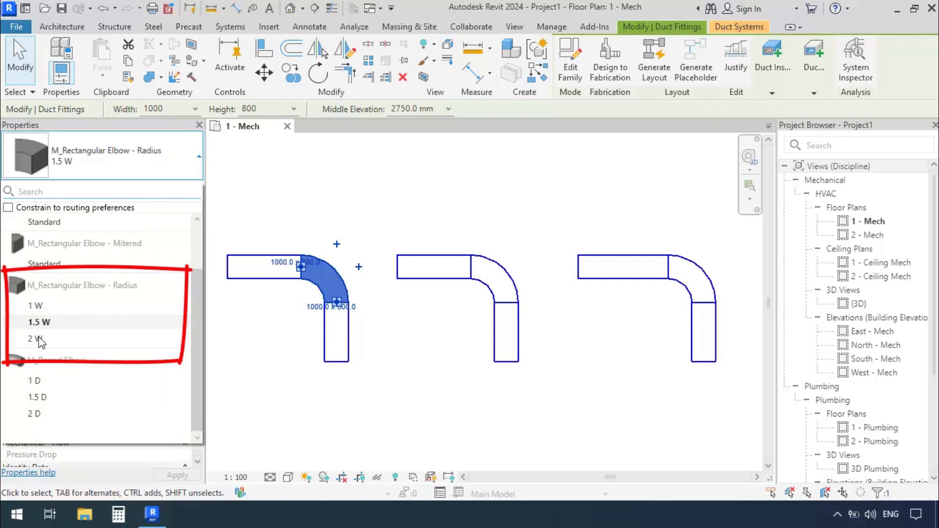
{"action": "mouse_move", "coordinate": [48, 307]}
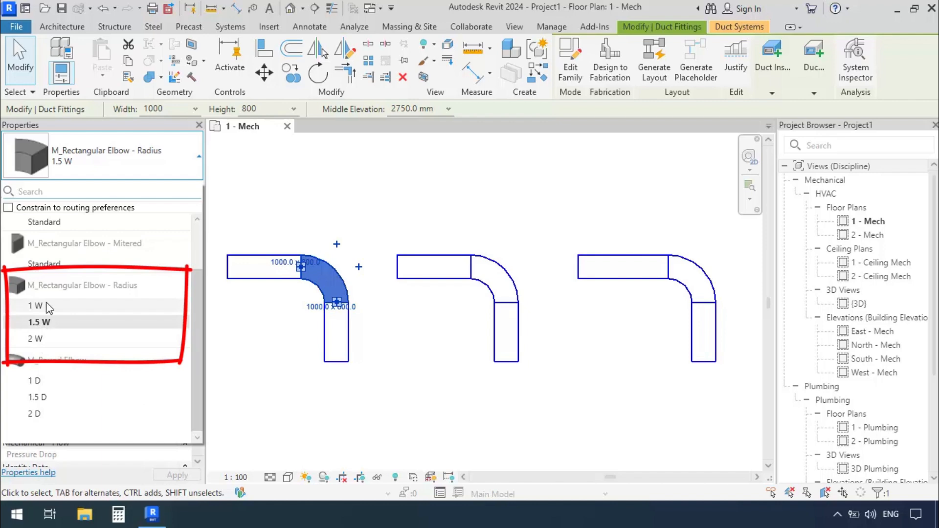
Step: Set the first elbow to Radius 1 W and the third elbow to Radius 2 W
{"action": "left_click", "coordinate": [35, 306]}
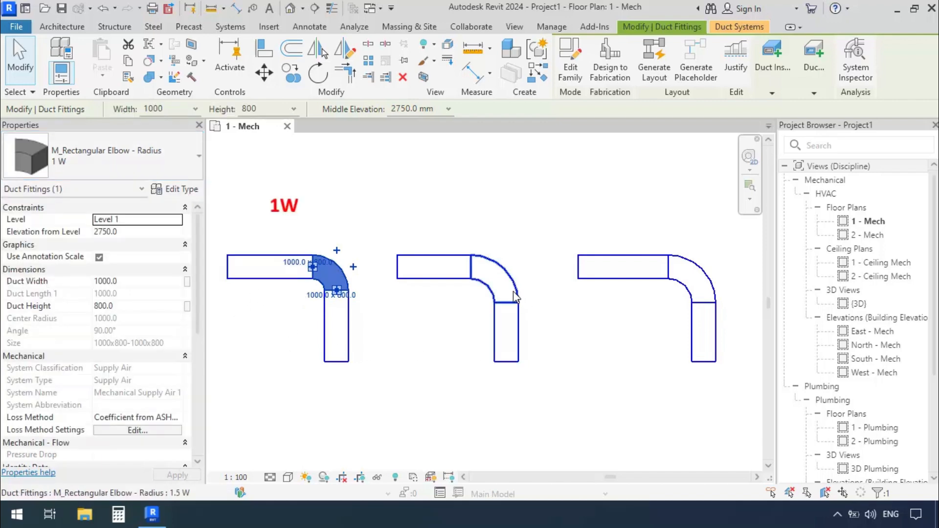
{"action": "left_click", "coordinate": [491, 282]}
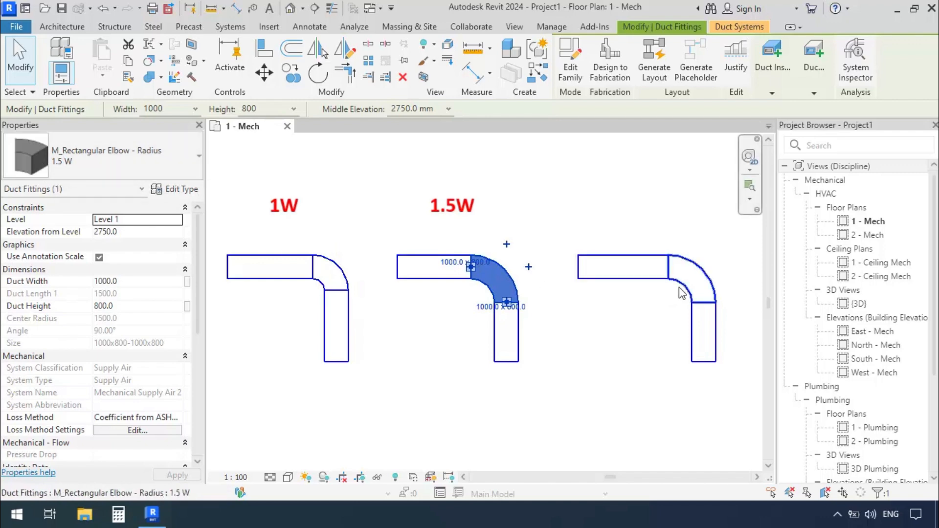
{"action": "left_click", "coordinate": [99, 155]}
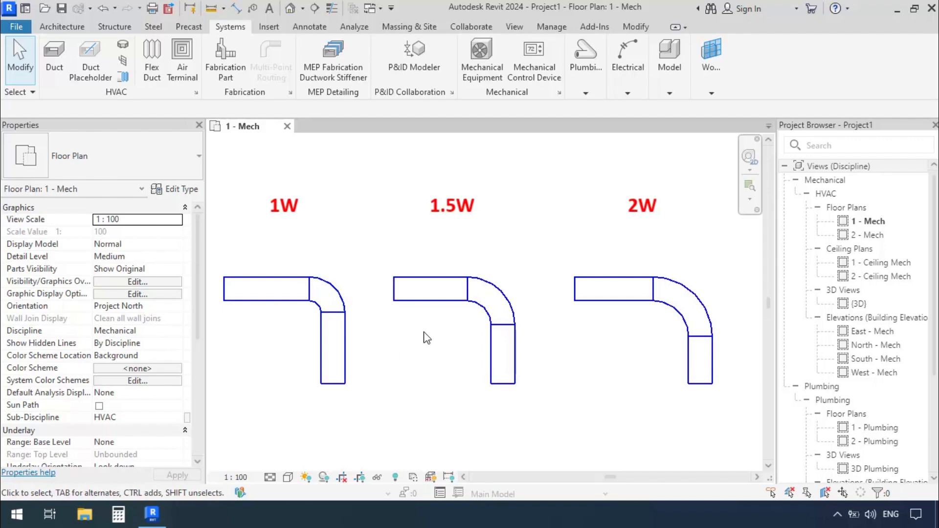
{"action": "mouse_move", "coordinate": [506, 334]}
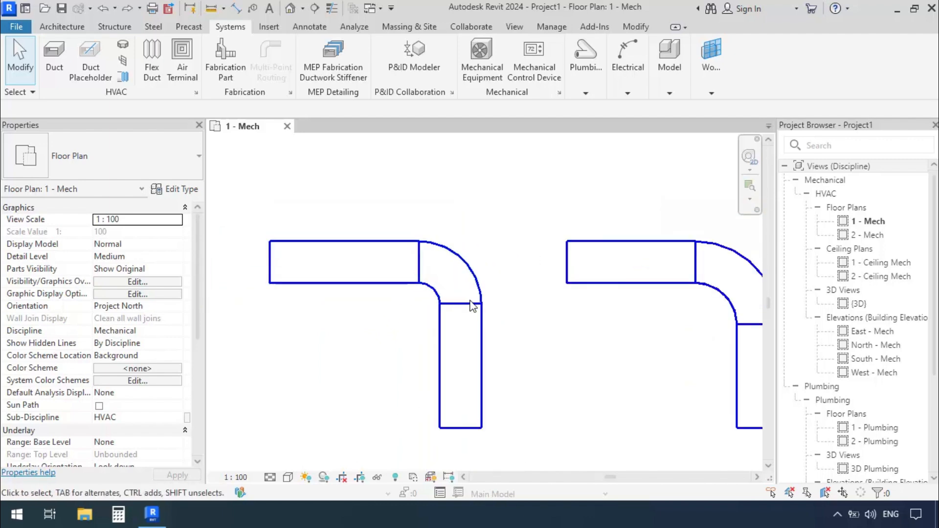
{"action": "mouse_move", "coordinate": [352, 378]}
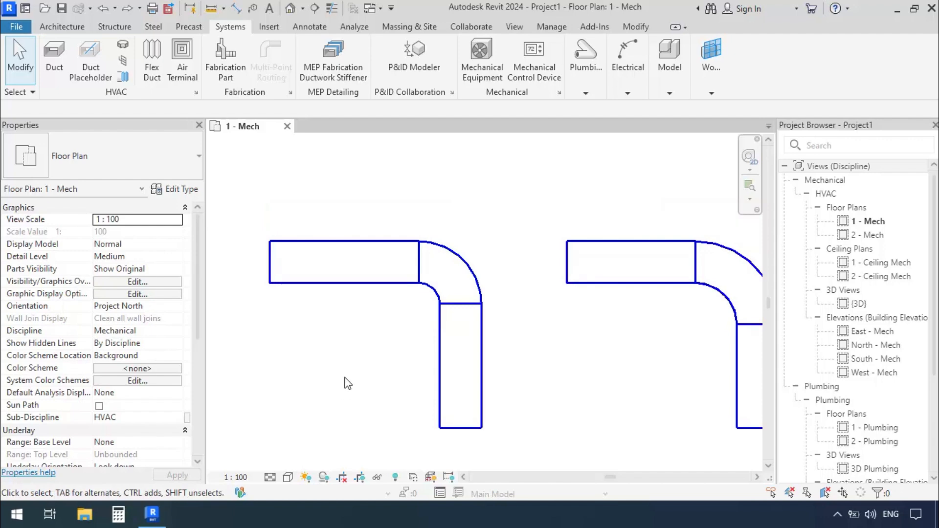
{"action": "mouse_move", "coordinate": [305, 191]}
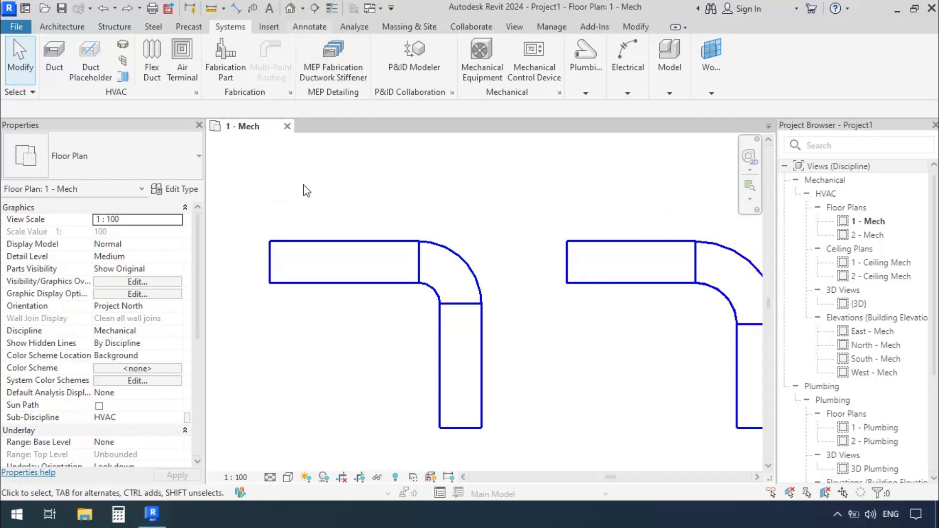
Step: Draw a detail-line arc along the 1 W elbow's centreline
{"action": "left_click", "coordinate": [309, 26]}
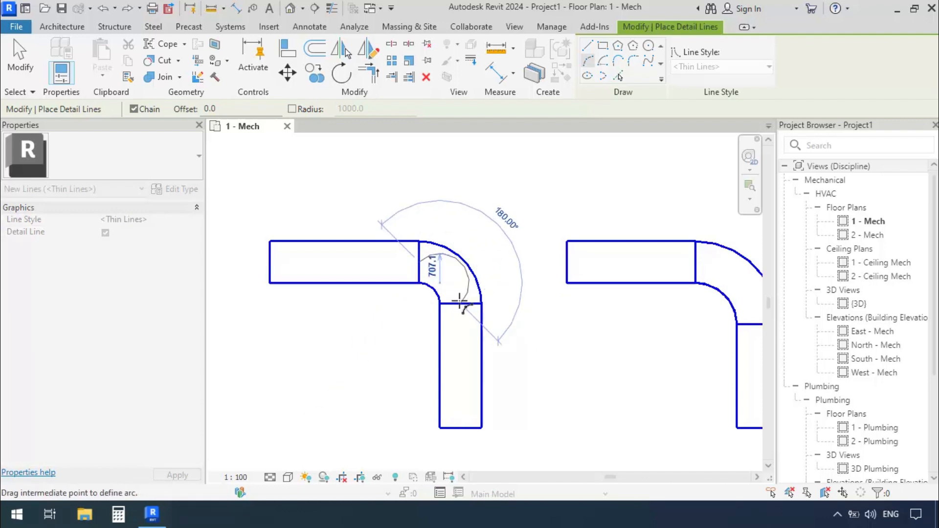
{"action": "mouse_move", "coordinate": [458, 288]}
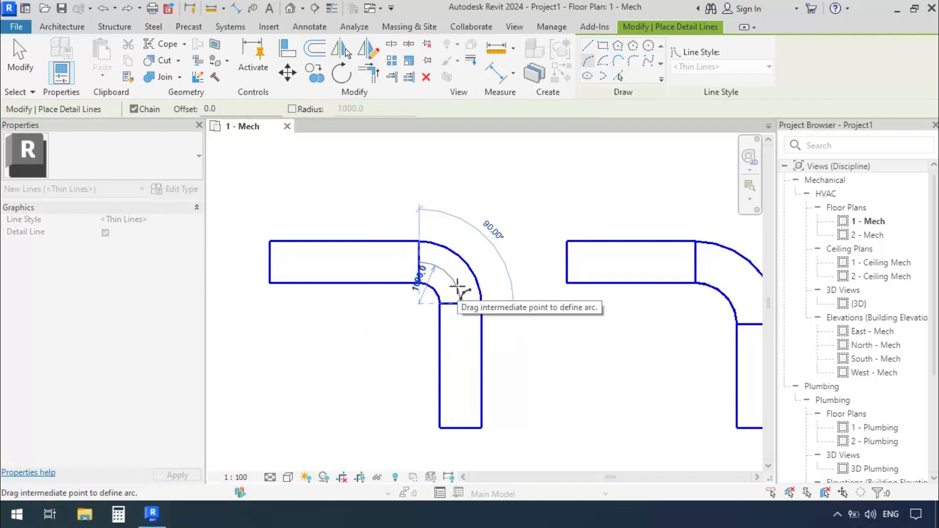
{"action": "left_click", "coordinate": [459, 288]}
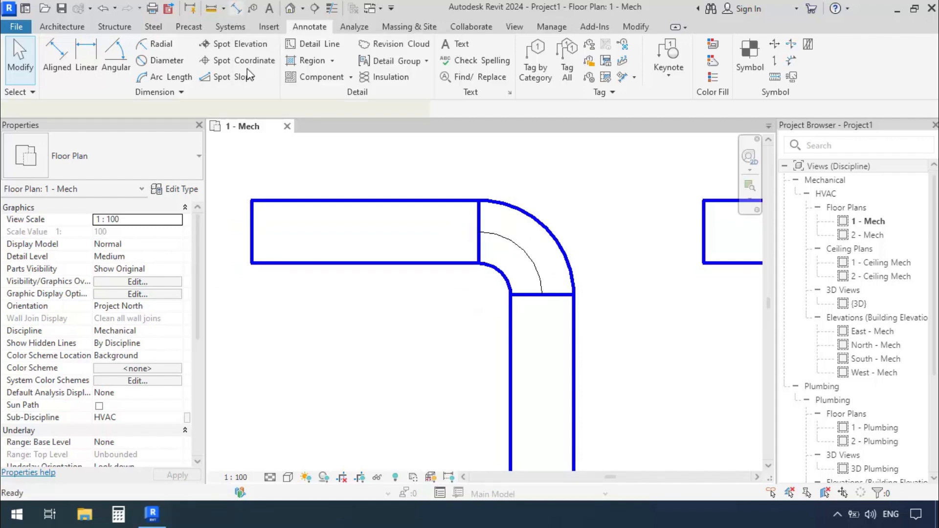
Step: Add aligned dimensions of 1000 for the elbow centreline radius and duct width
{"action": "left_click", "coordinate": [56, 57]}
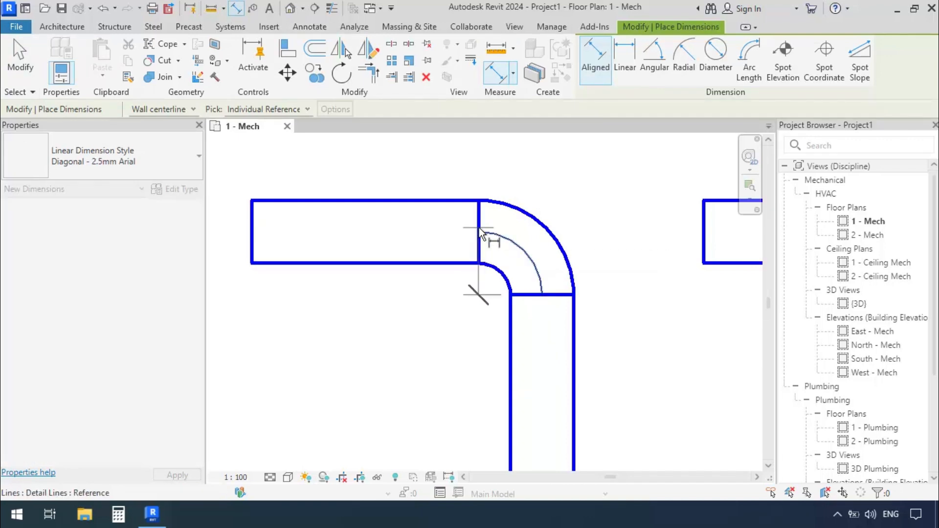
{"action": "mouse_move", "coordinate": [473, 234]}
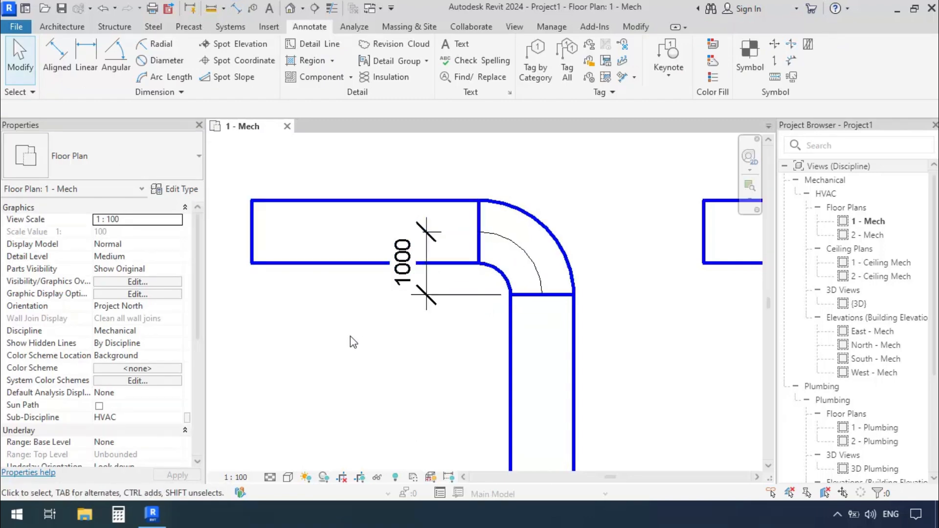
{"action": "left_click", "coordinate": [56, 57]}
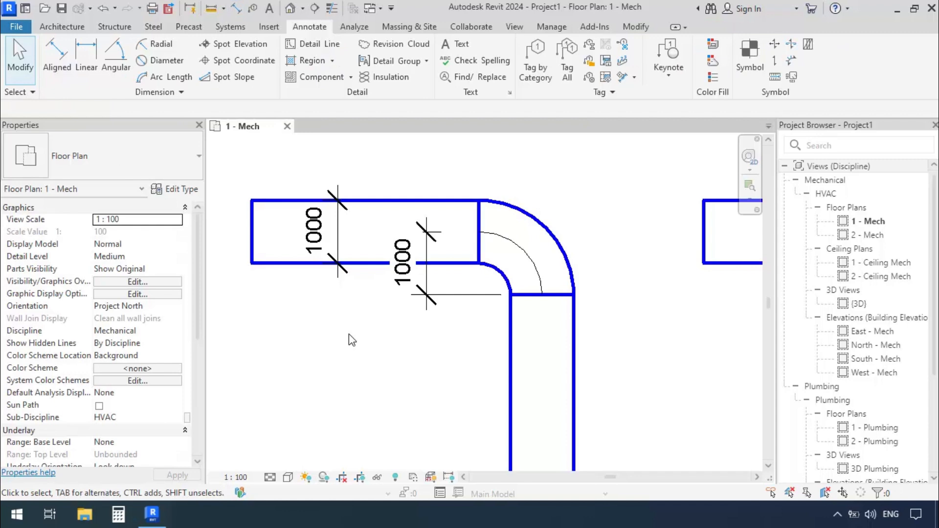
{"action": "mouse_move", "coordinate": [340, 411]}
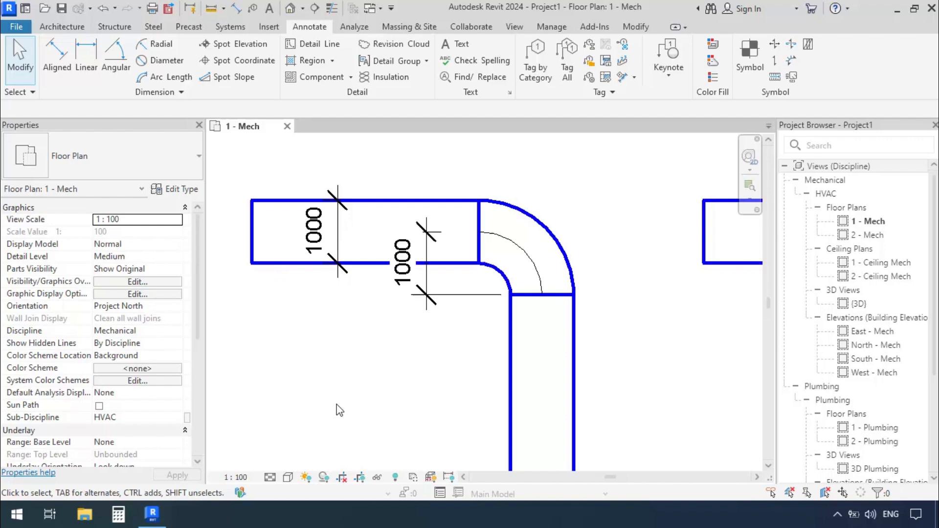
{"action": "mouse_move", "coordinate": [497, 237]}
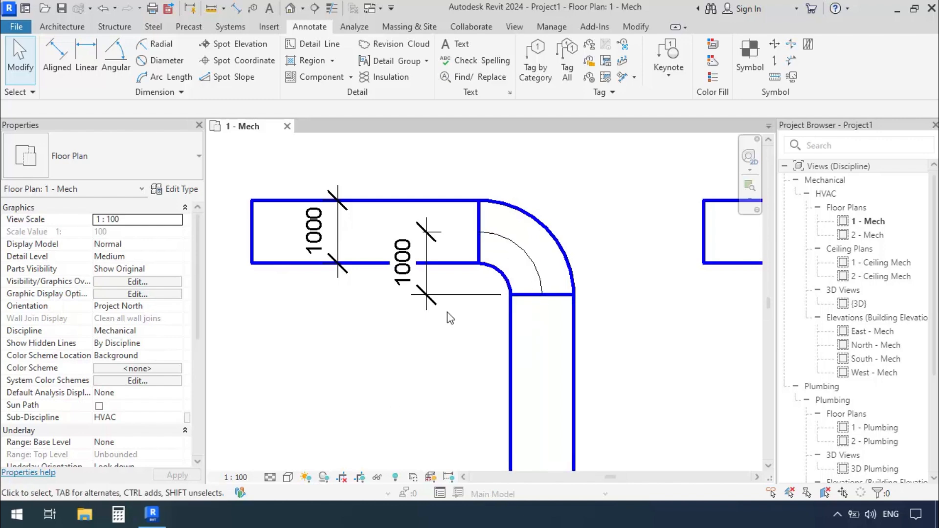
{"action": "left_click", "coordinate": [312, 233]}
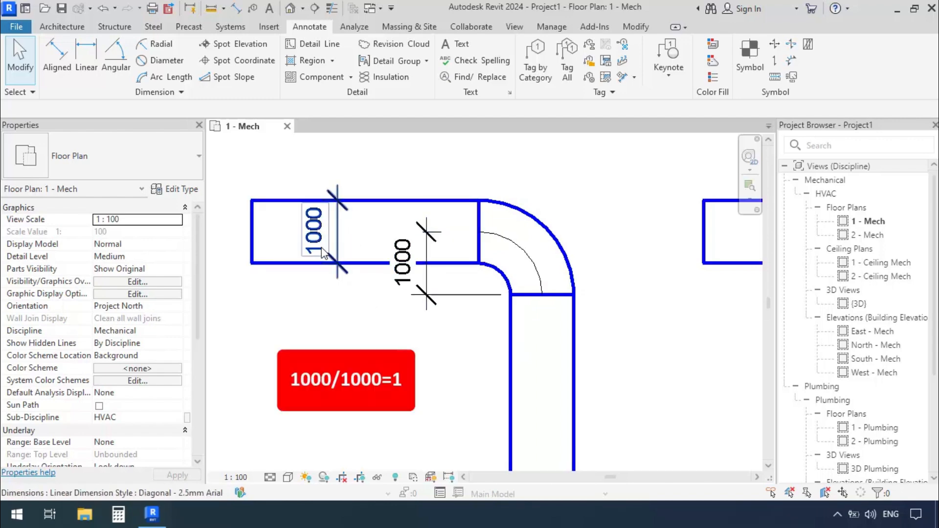
{"action": "left_click", "coordinate": [484, 202]}
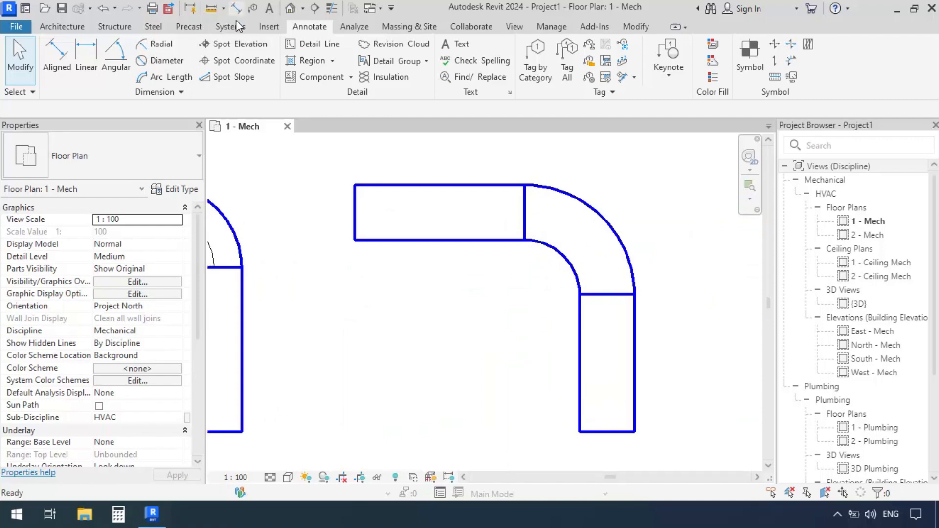
Step: Dimension the second run's elbow at 1000 wide by 1500 radius and verify its 1.5 W type
{"action": "left_click", "coordinate": [56, 57]}
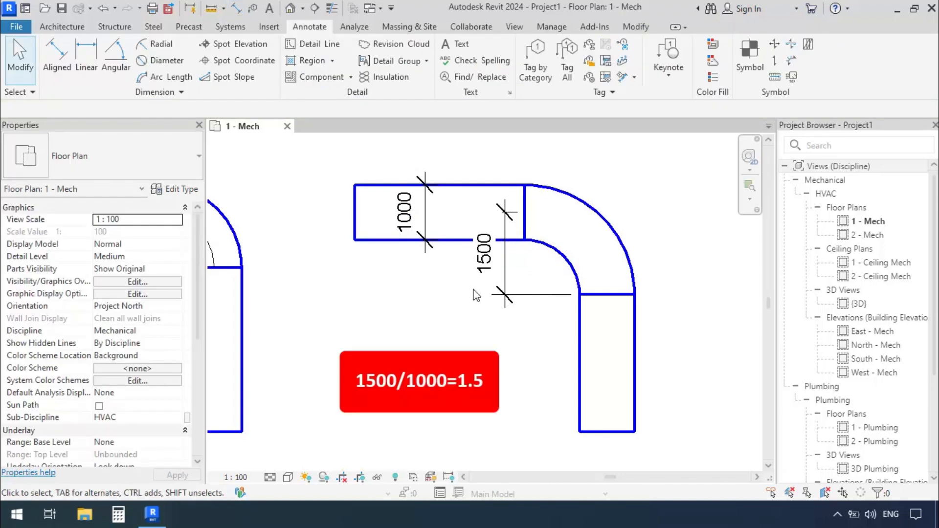
{"action": "mouse_move", "coordinate": [395, 269]}
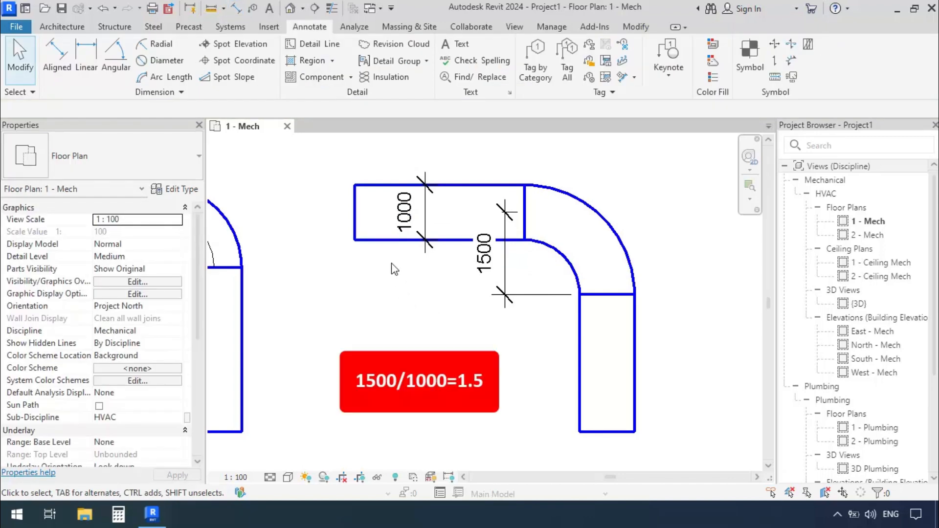
{"action": "left_click", "coordinate": [483, 251]}
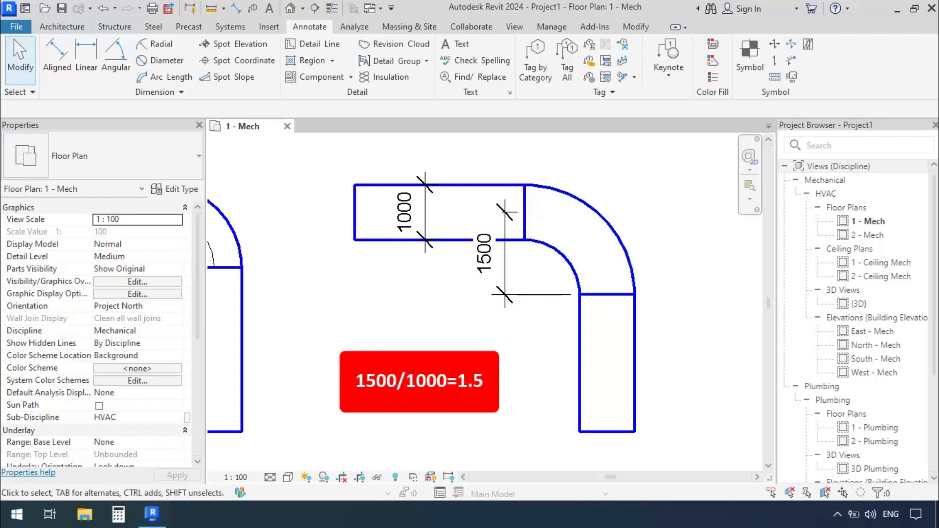
{"action": "left_click", "coordinate": [569, 239]}
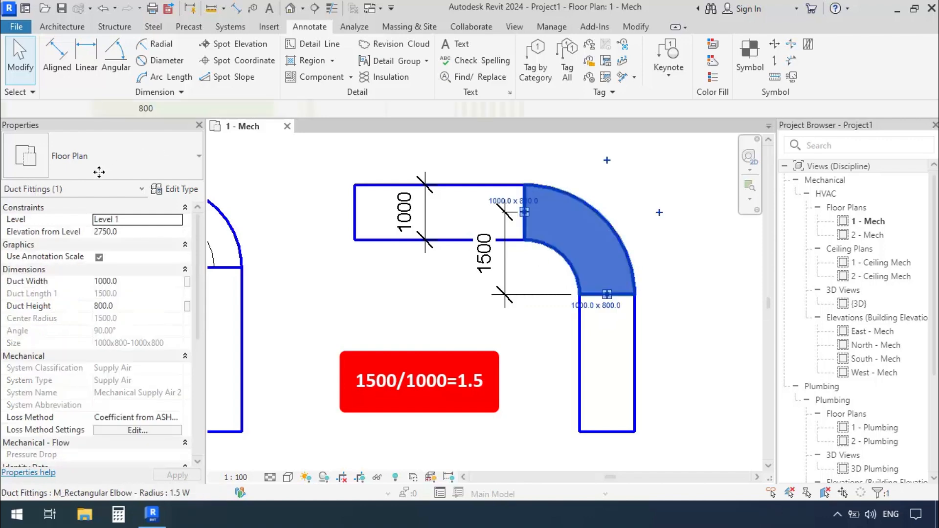
{"action": "left_click", "coordinate": [730, 378]}
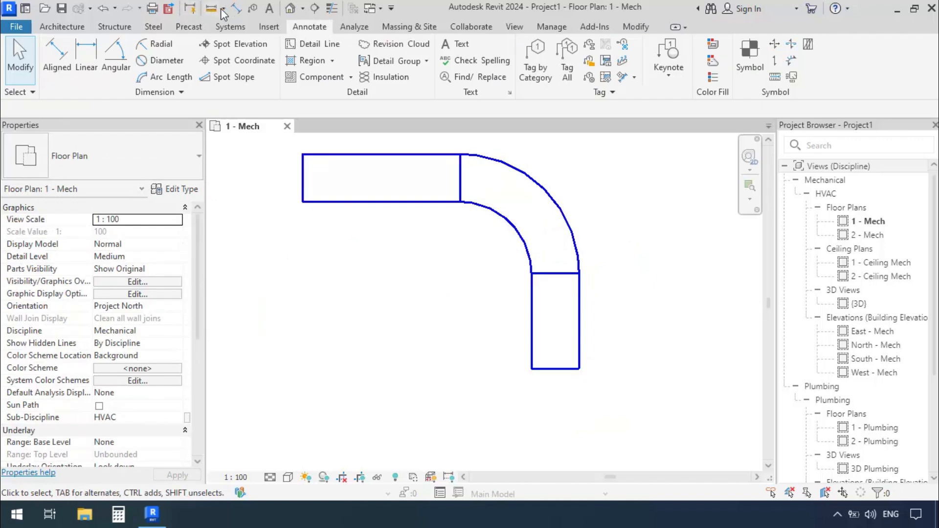
Step: Add 1000 width and 2000 radius dimensions to the third run and verify its 2 W elbow
{"action": "left_click", "coordinate": [56, 57]}
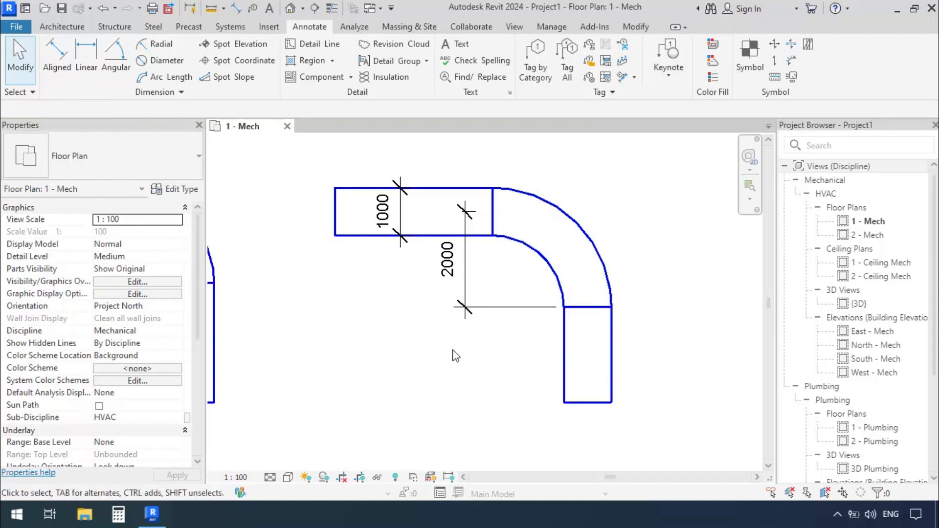
{"action": "left_click", "coordinate": [539, 239]}
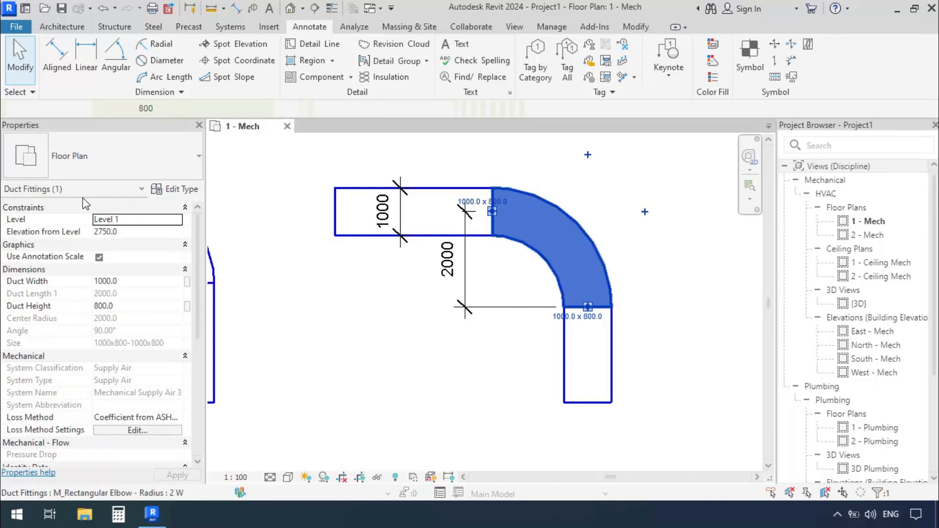
{"action": "left_click", "coordinate": [643, 254]}
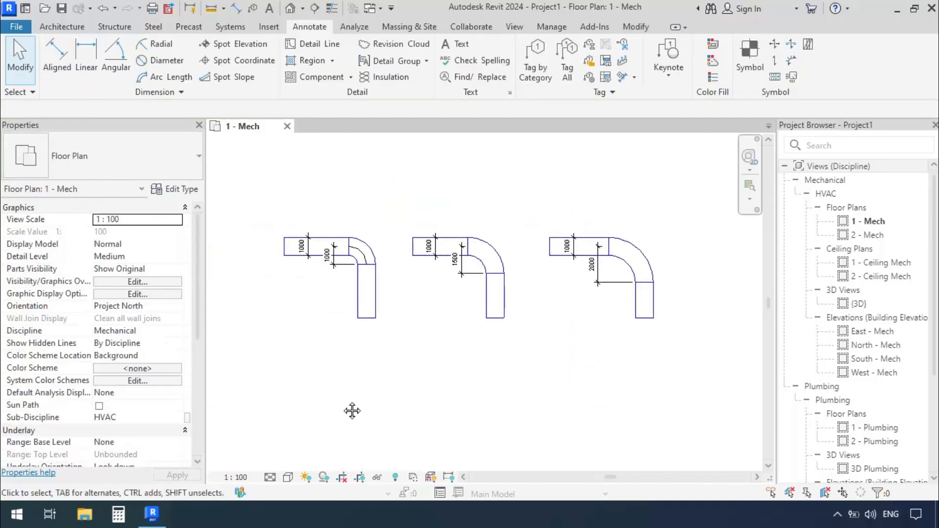
{"action": "mouse_move", "coordinate": [344, 408]}
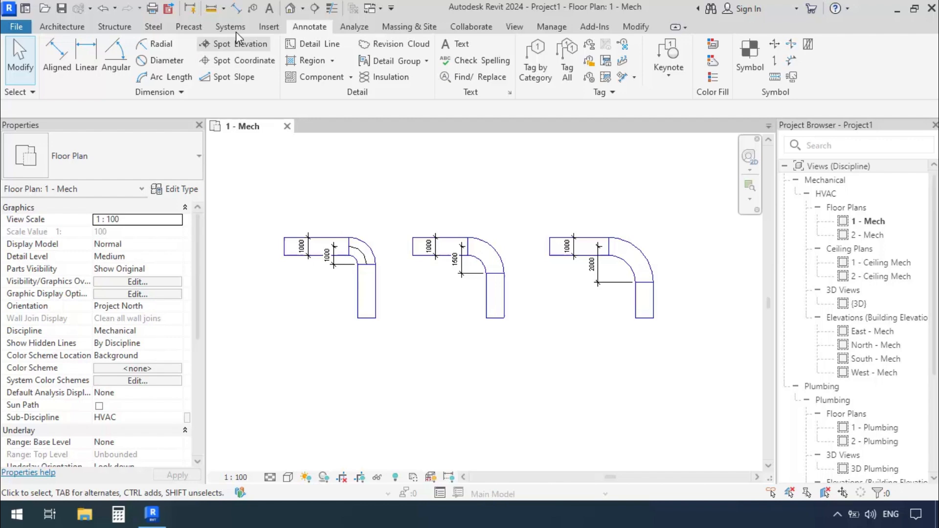
Step: Start a Duct Fitting placement using the M_Rectangular Elbow - Radius 1 W type
{"action": "left_click", "coordinate": [230, 26]}
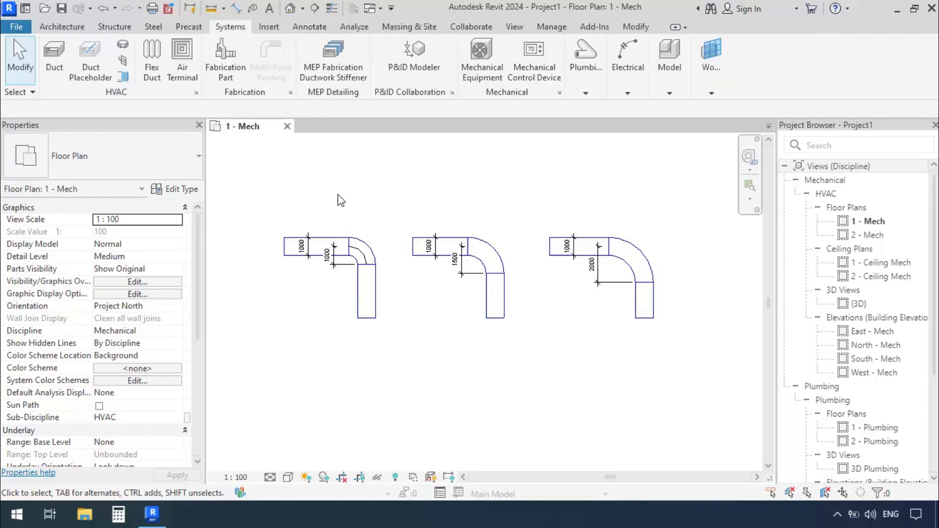
{"action": "mouse_move", "coordinate": [123, 47]}
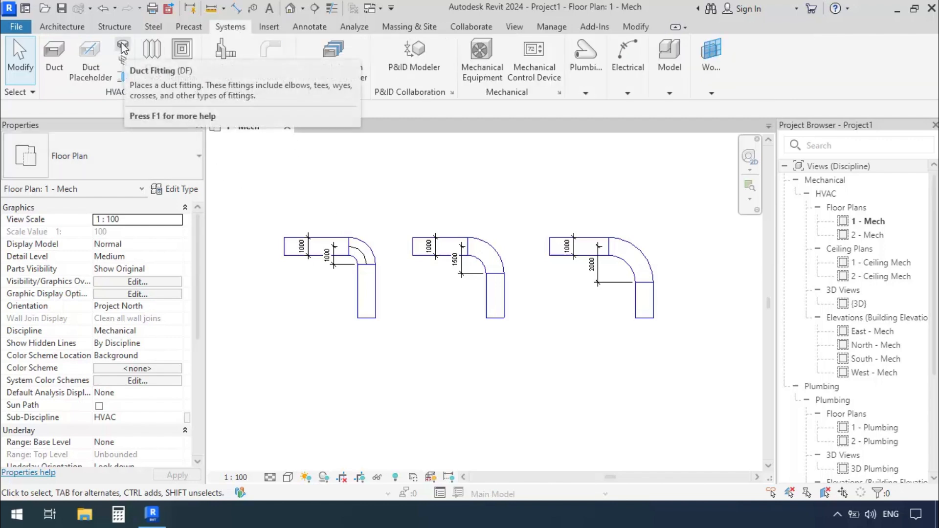
{"action": "left_click", "coordinate": [122, 57]}
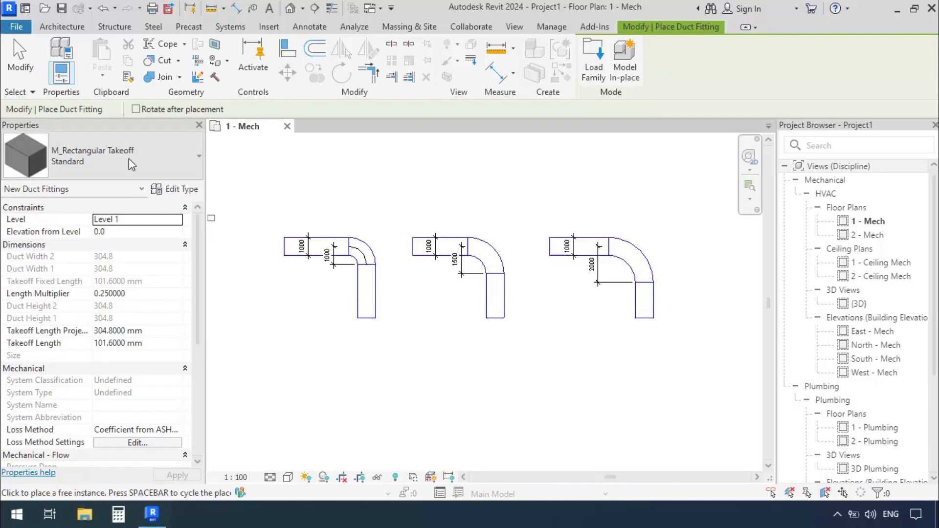
{"action": "left_click", "coordinate": [197, 155]}
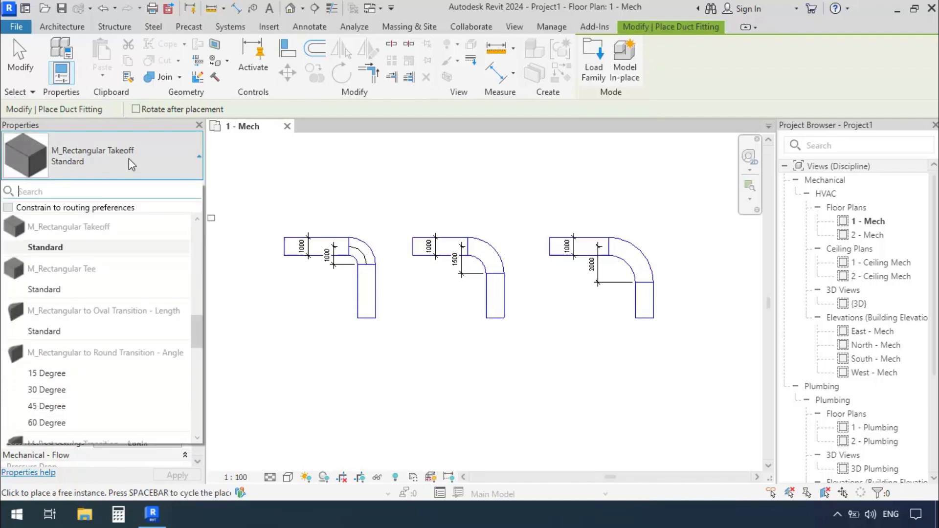
{"action": "mouse_move", "coordinate": [98, 192]}
{"action": "type", "text": "e"}
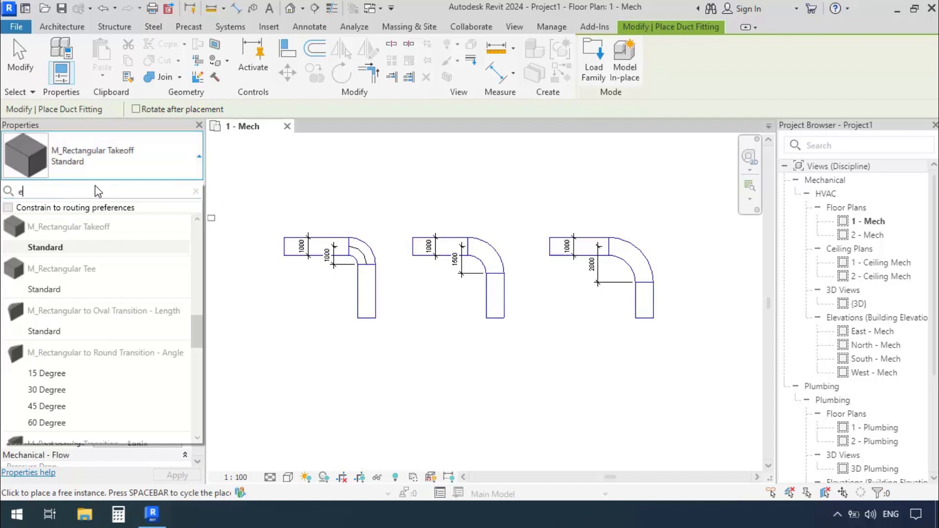
{"action": "type", "text": "lbow"}
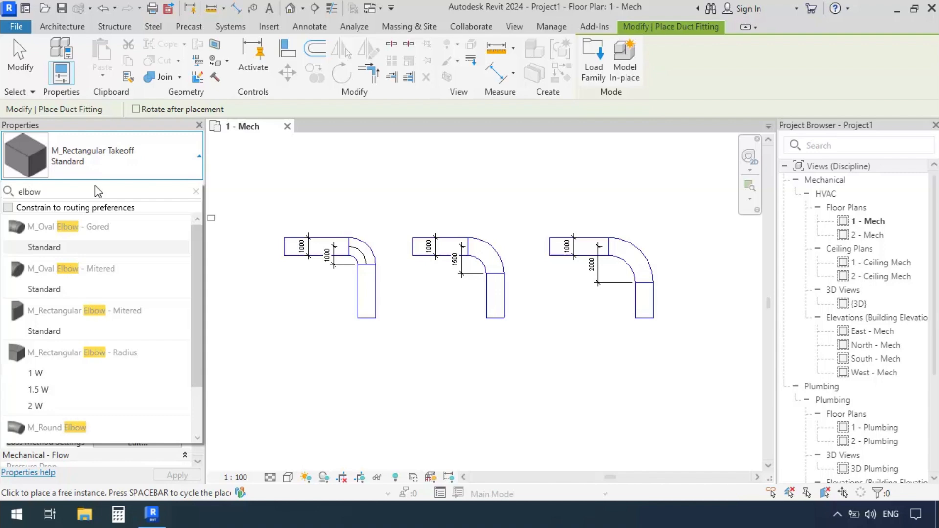
{"action": "mouse_move", "coordinate": [58, 370]}
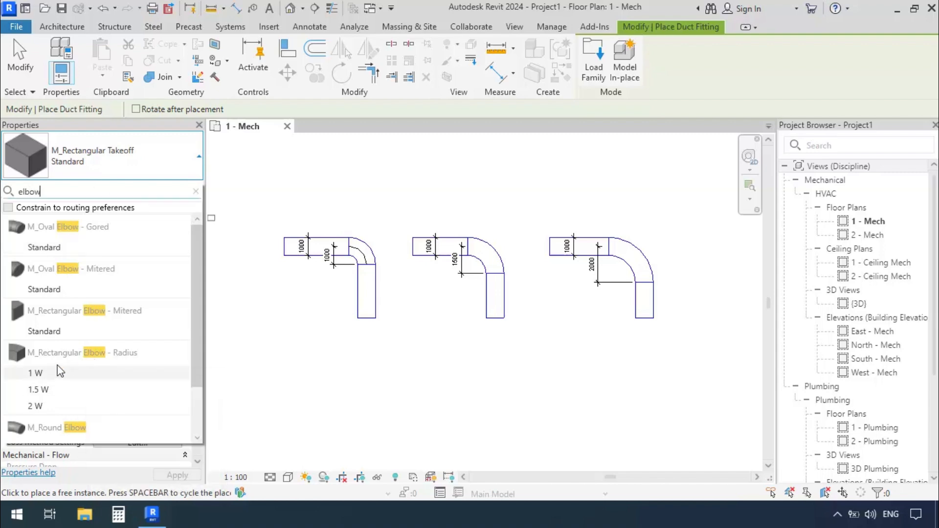
{"action": "left_click", "coordinate": [35, 373]}
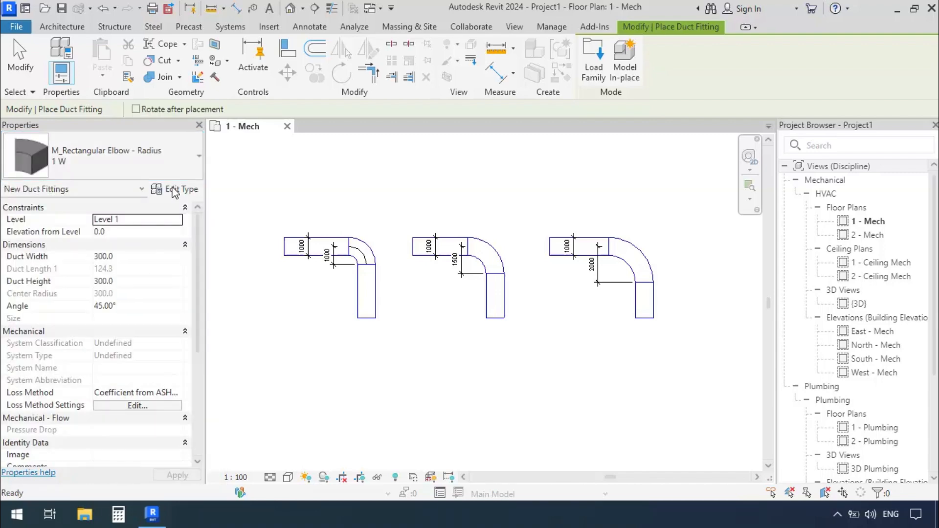
Step: Duplicate the 1 W elbow as type '0.7 W' with Radius Multiplier 0.7
{"action": "left_click", "coordinate": [181, 189]}
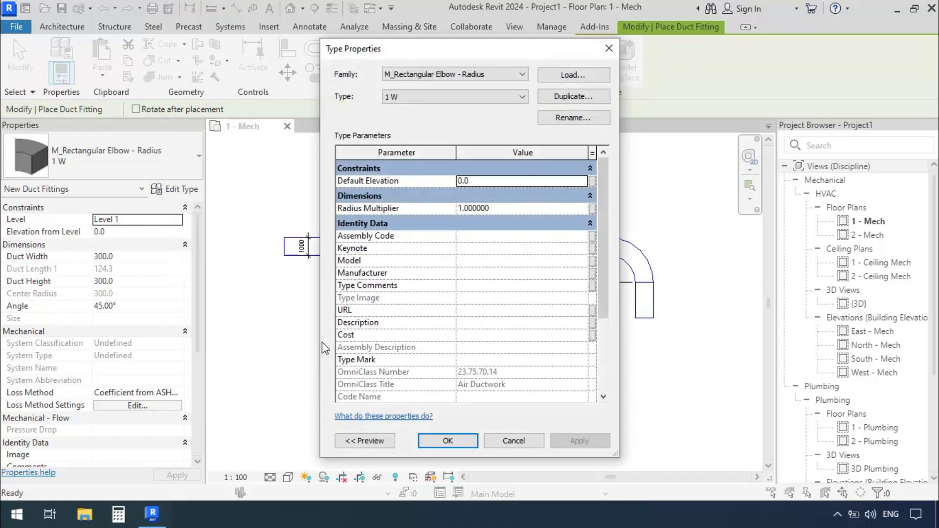
{"action": "left_click", "coordinate": [572, 96]}
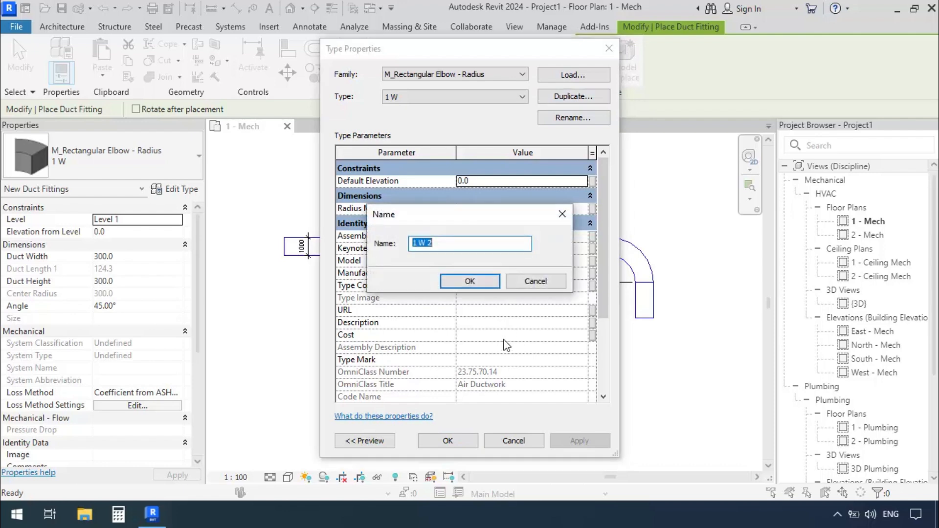
{"action": "type", "text": "0.7"}
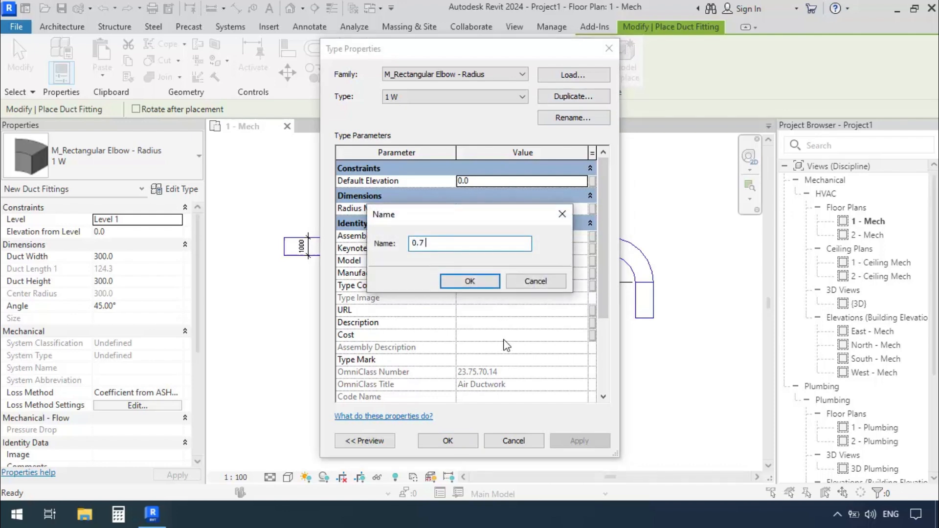
{"action": "type", "text": "W"}
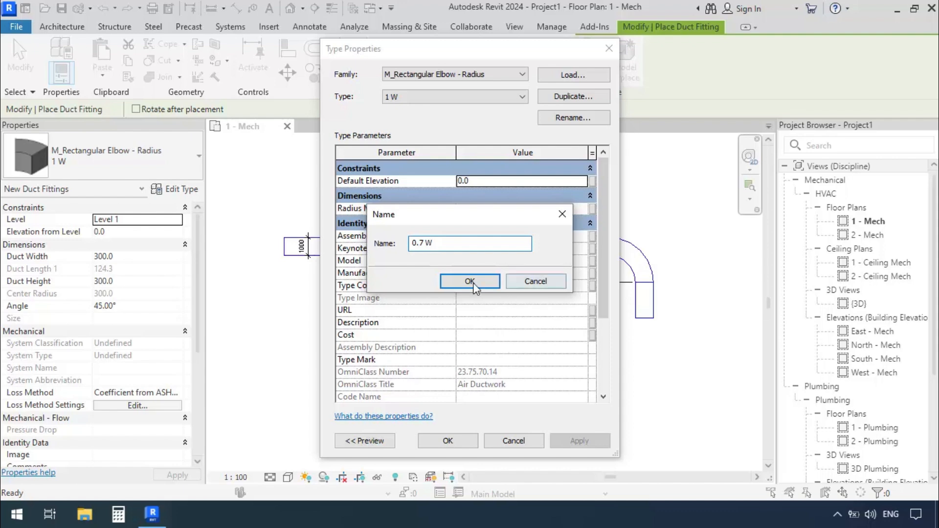
{"action": "left_click", "coordinate": [470, 282]}
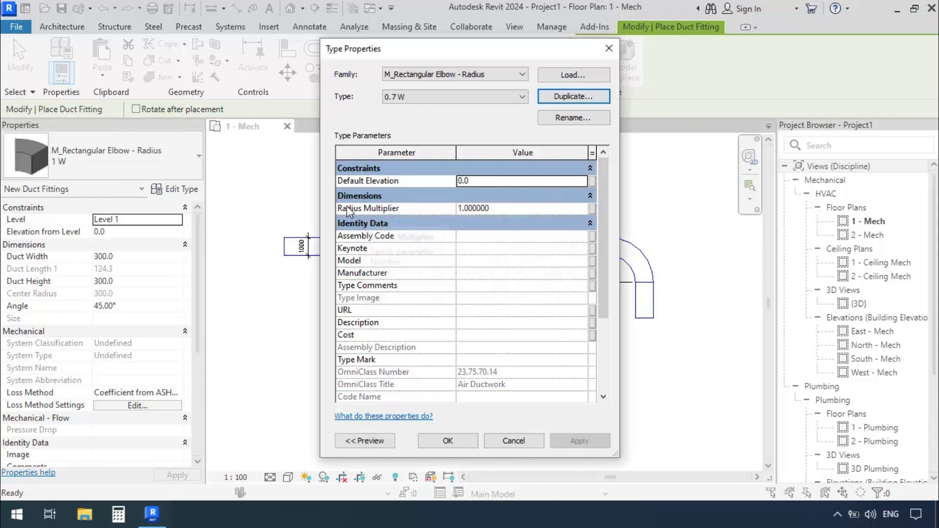
{"action": "mouse_move", "coordinate": [405, 213]}
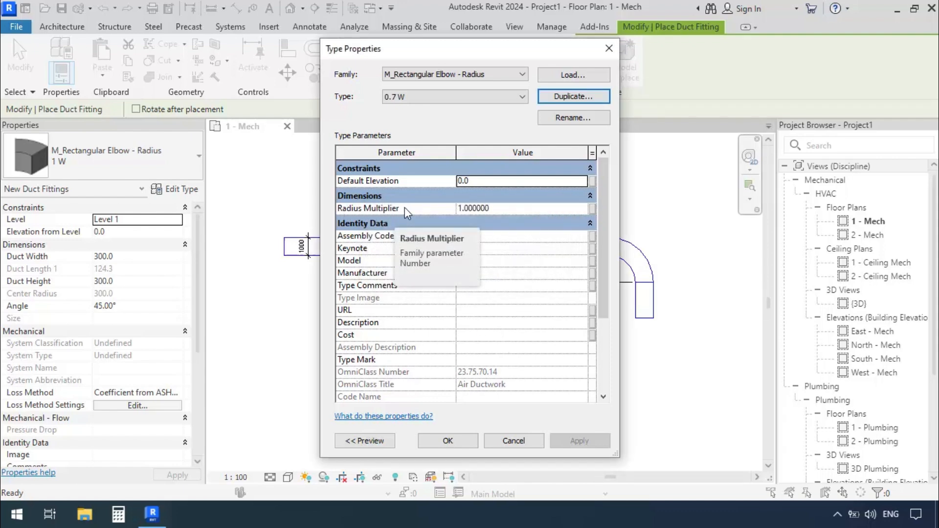
{"action": "mouse_move", "coordinate": [497, 214]}
{"action": "type", "text": "0.7"}
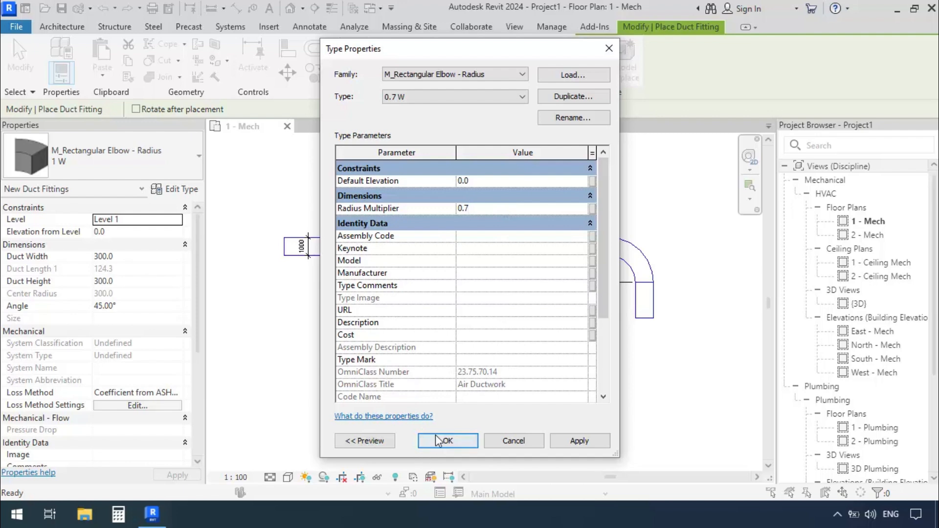
{"action": "left_click", "coordinate": [447, 441]}
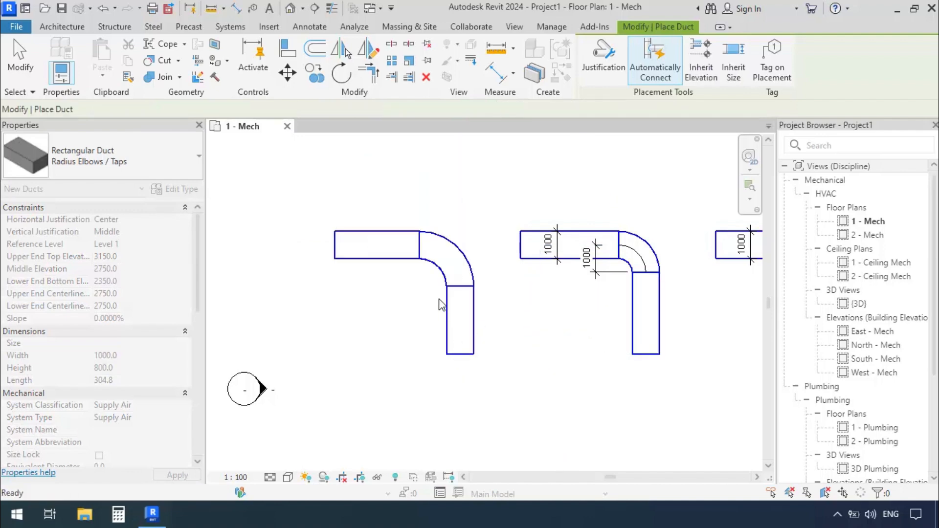
Step: Switch the fourth duct run's elbow to M_Rectangular Elbow - Radius 0.7 W
{"action": "left_click", "coordinate": [432, 257]}
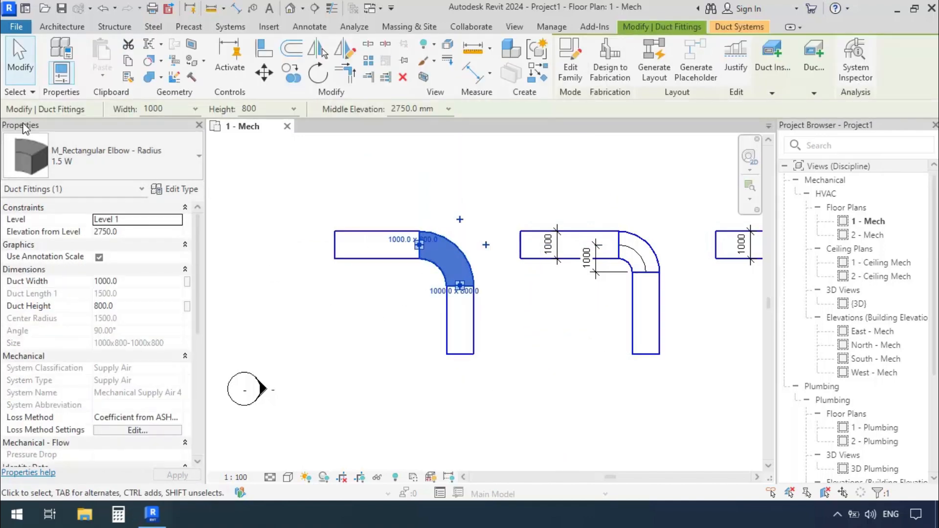
{"action": "left_click", "coordinate": [192, 155]}
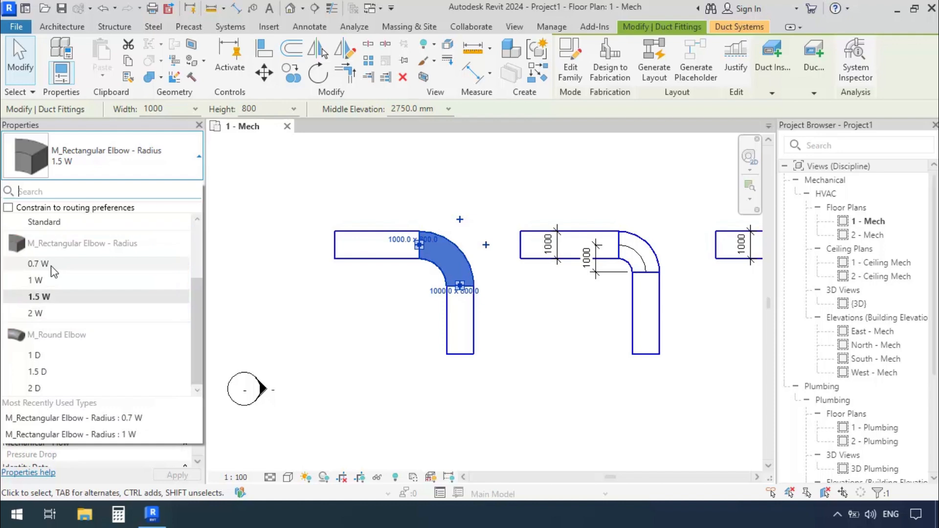
{"action": "left_click", "coordinate": [37, 263]}
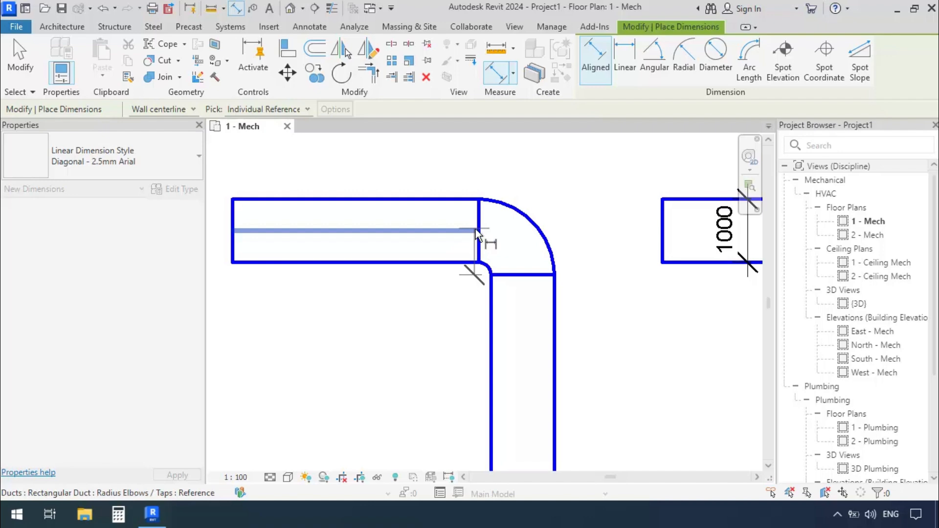
Step: Pick the duct edge to place a 700 radius dimension on the 0.7 W elbow
{"action": "left_click", "coordinate": [476, 231]}
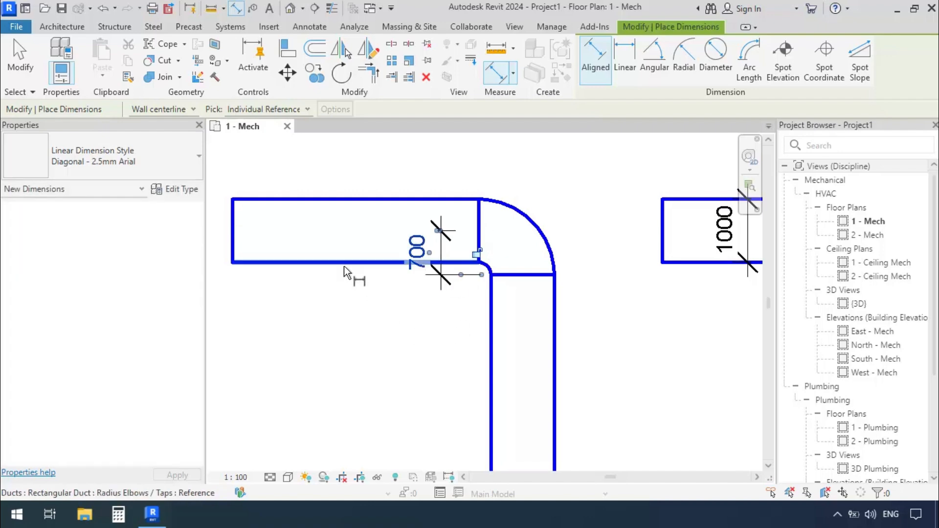